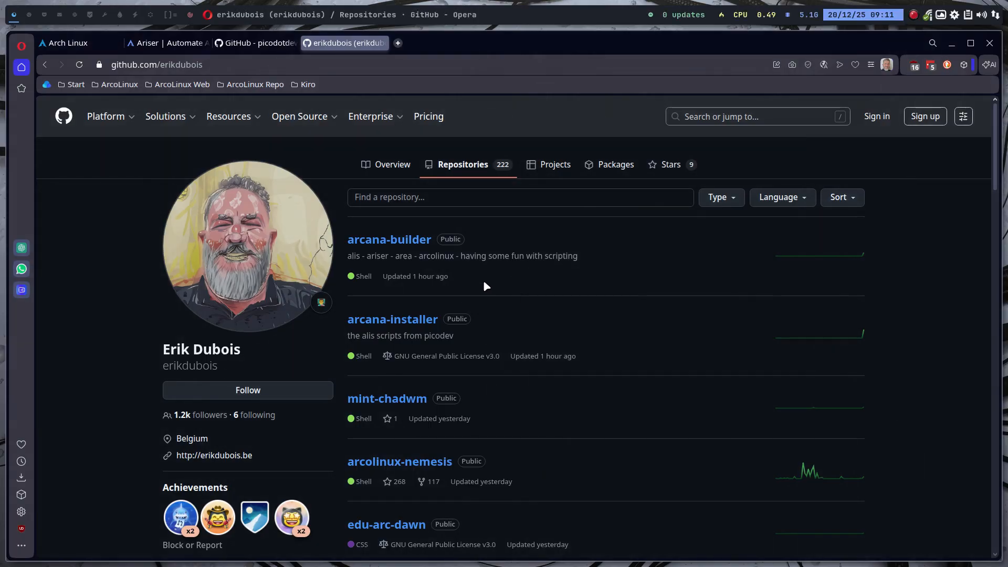
pyautogui.moveTo(392, 319)
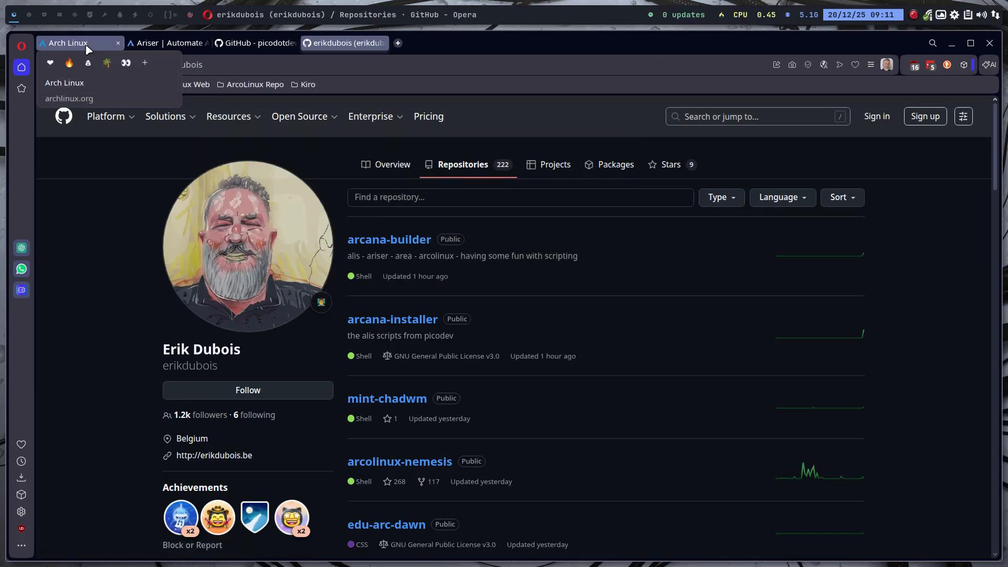
# Visit the Arch Linux homepage, then switch to the Ariser site showing the ArcoLinux farewell notice
pyautogui.click(67, 43)
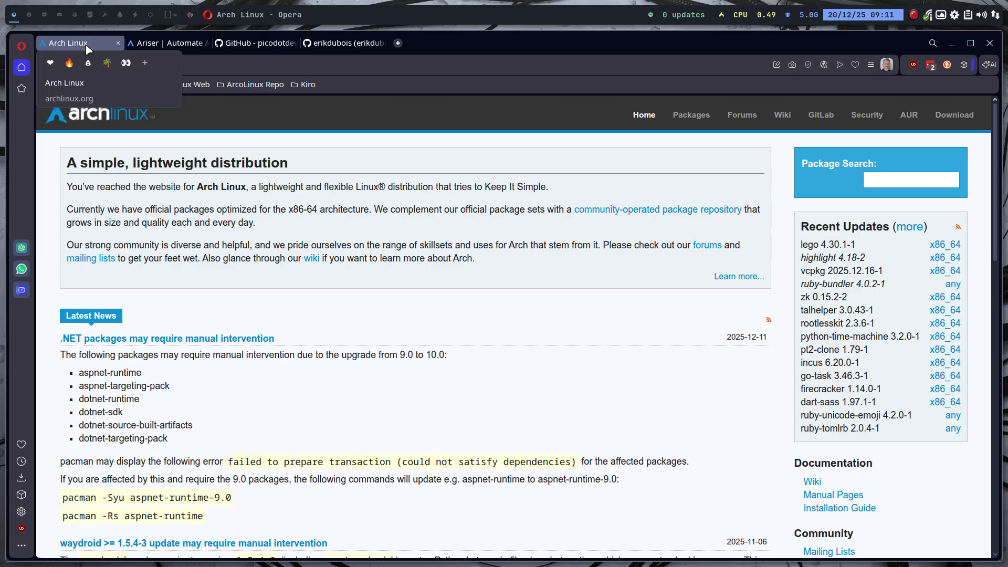
pyautogui.click(135, 43)
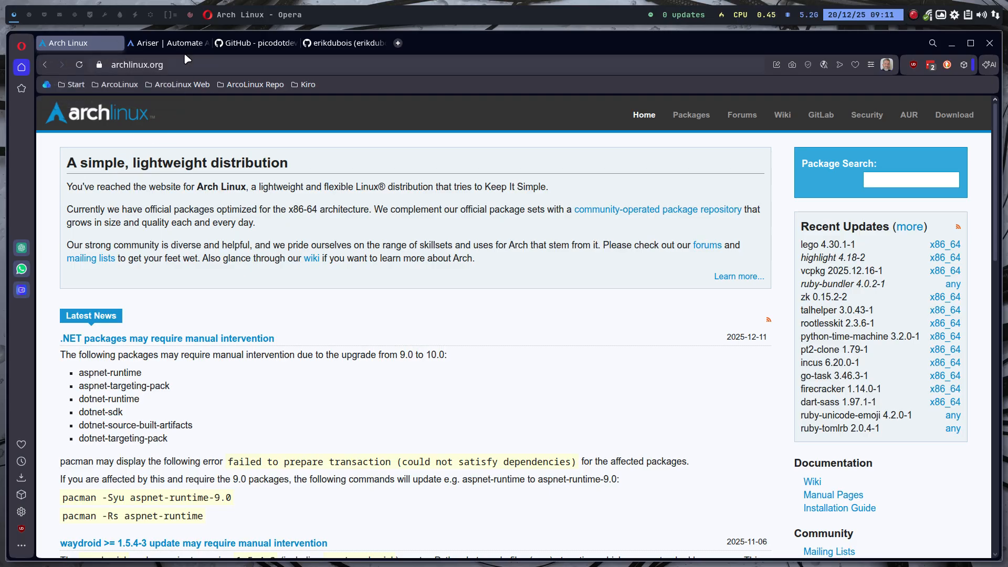
pyautogui.click(167, 43)
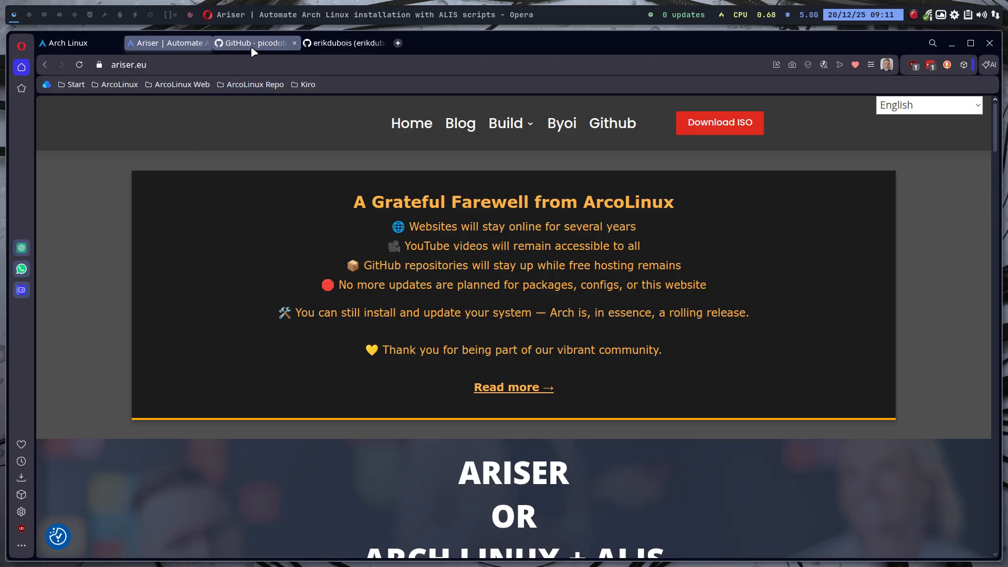
# View the picodotdev/alis repository's '273 Commits' history on the main branch
pyautogui.click(254, 43)
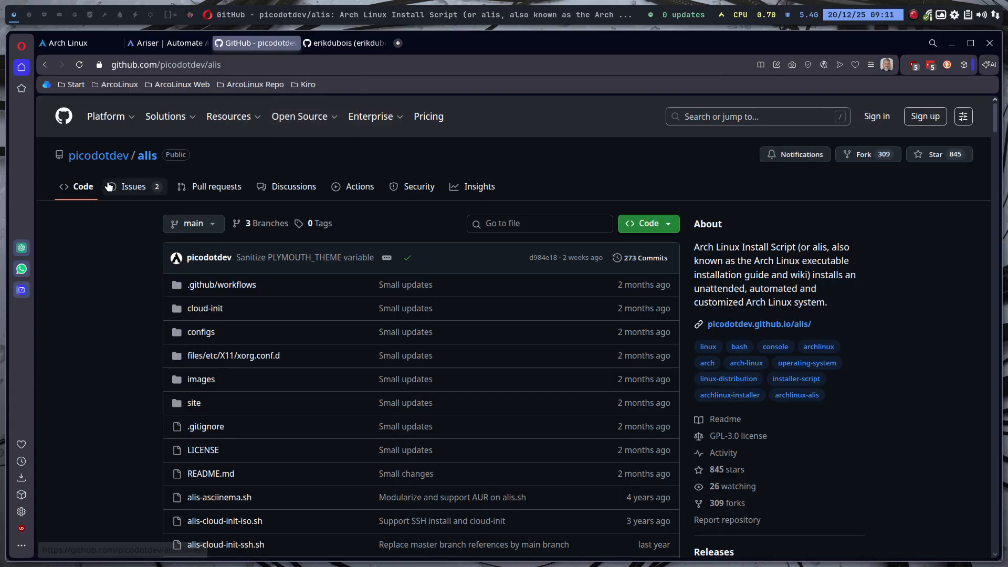
pyautogui.moveTo(98, 156)
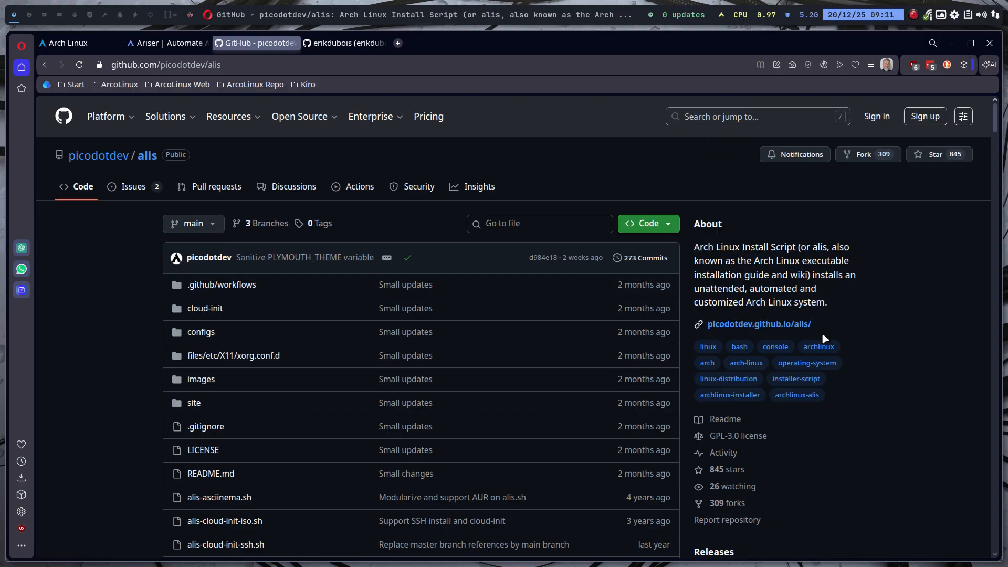
pyautogui.moveTo(646, 257)
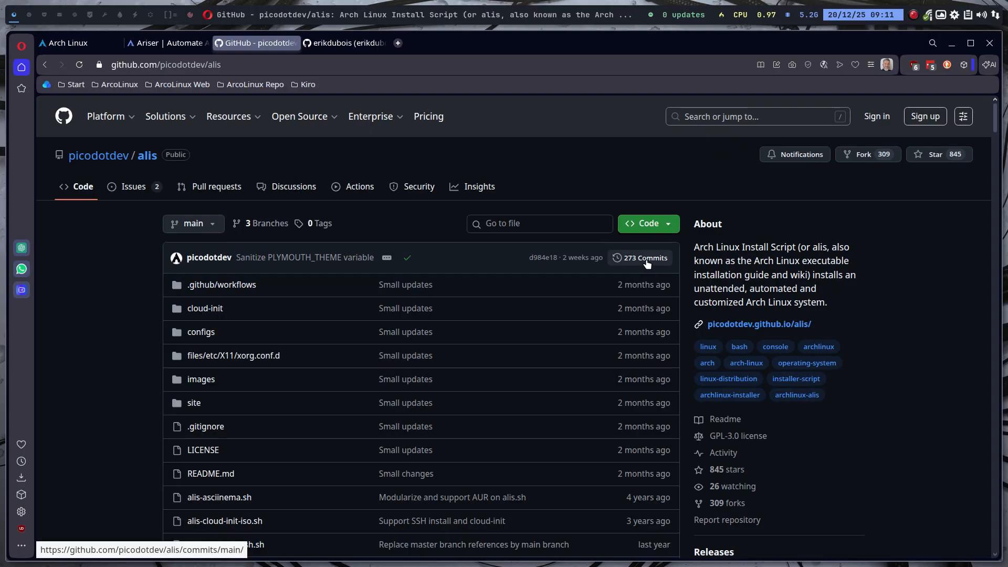
pyautogui.click(644, 258)
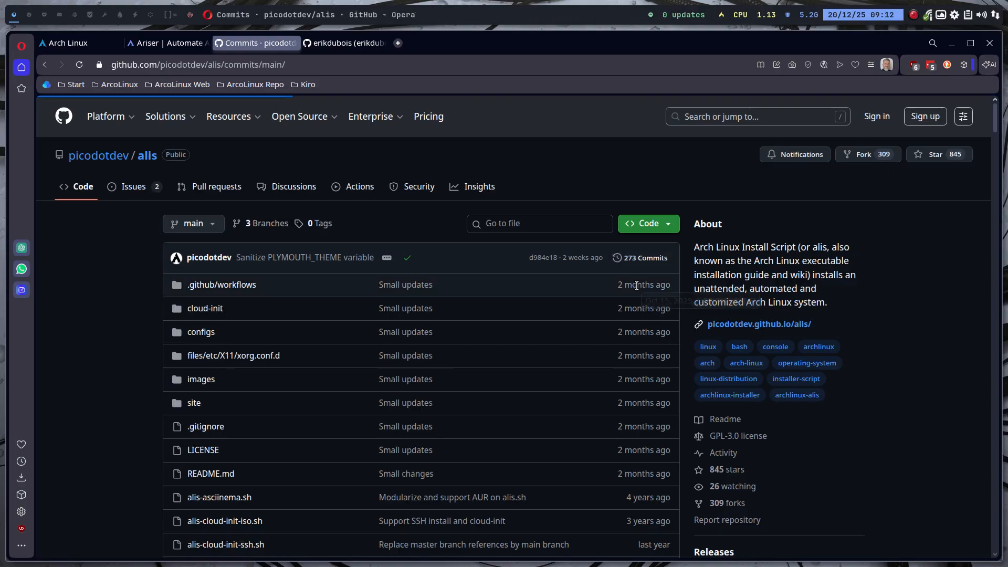
pyautogui.click(639, 257)
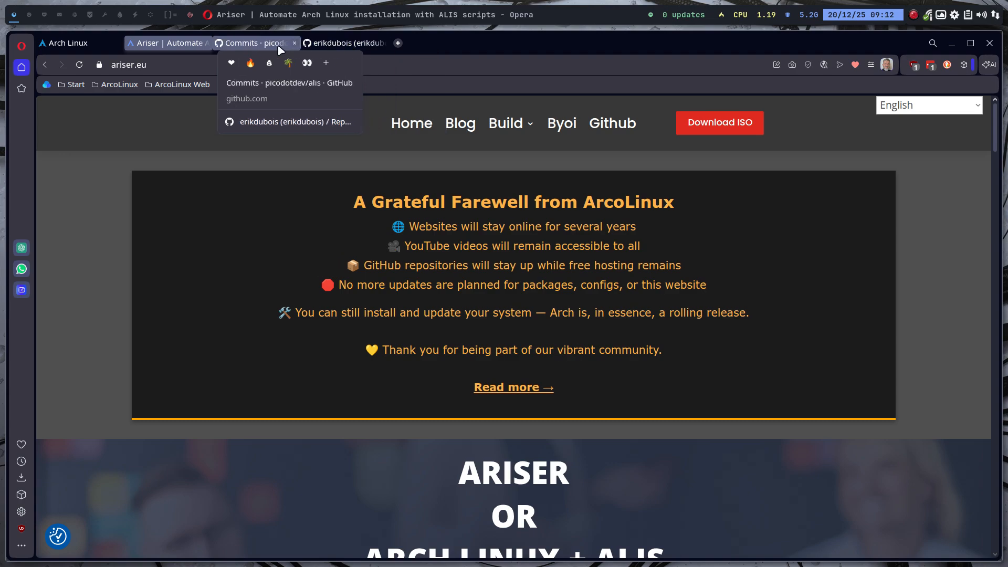
pyautogui.click(254, 43)
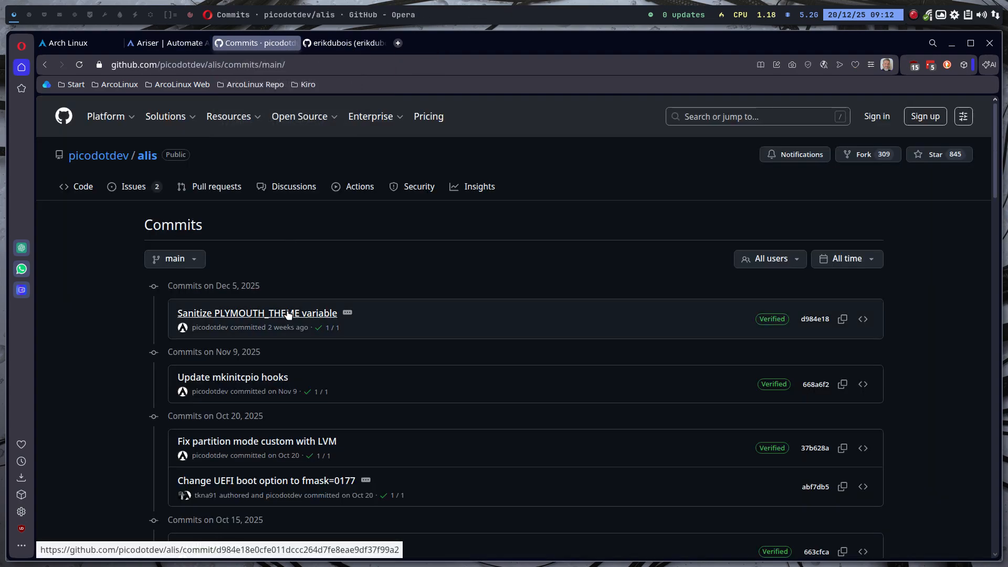
pyautogui.moveTo(263, 207)
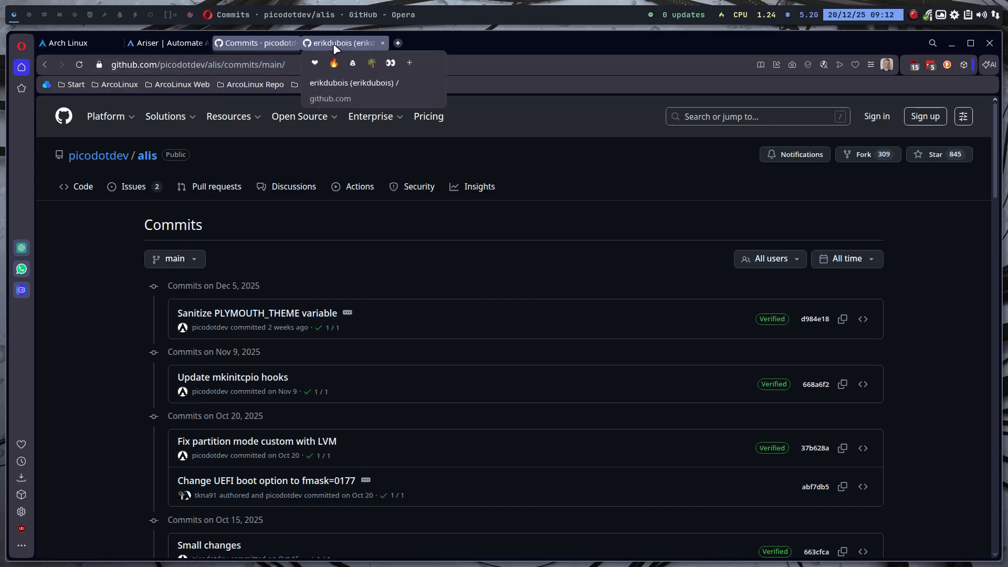
pyautogui.click(345, 43)
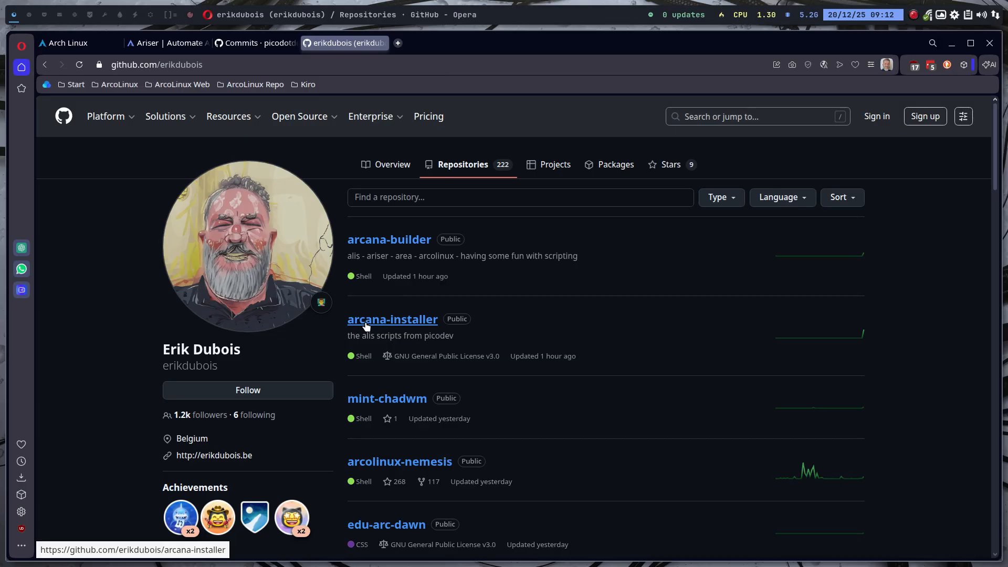
pyautogui.moveTo(375, 329)
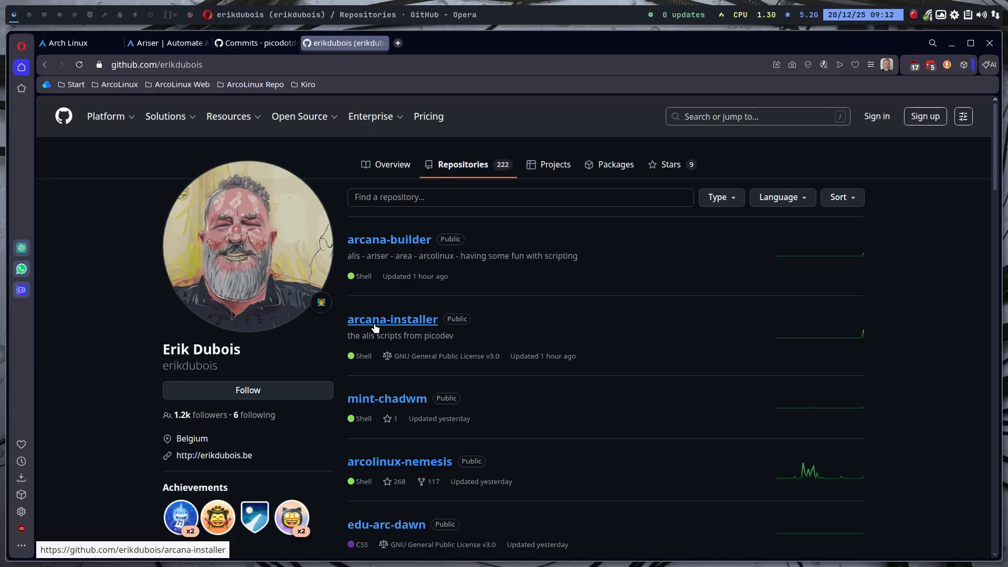
pyautogui.moveTo(392, 325)
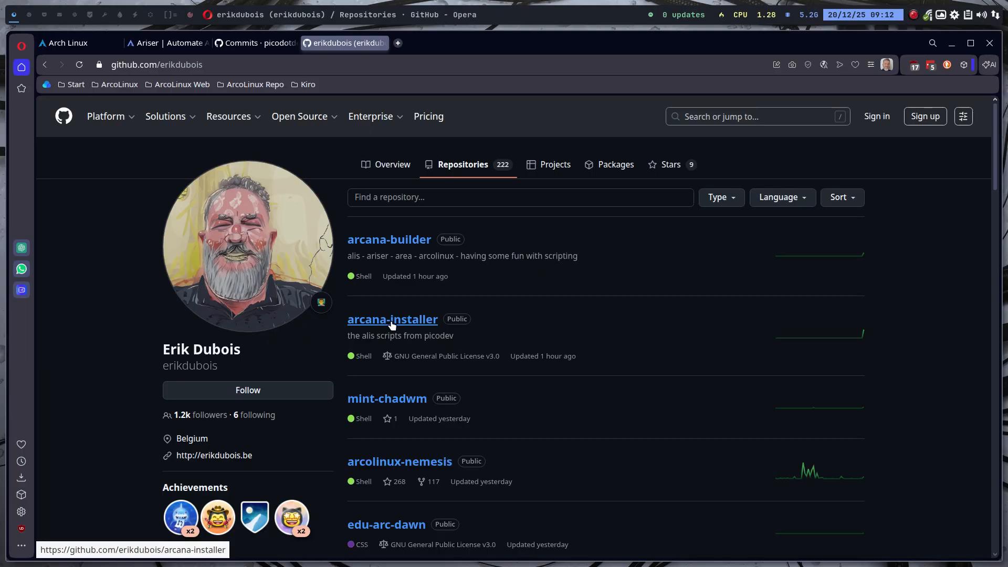
pyautogui.moveTo(389, 239)
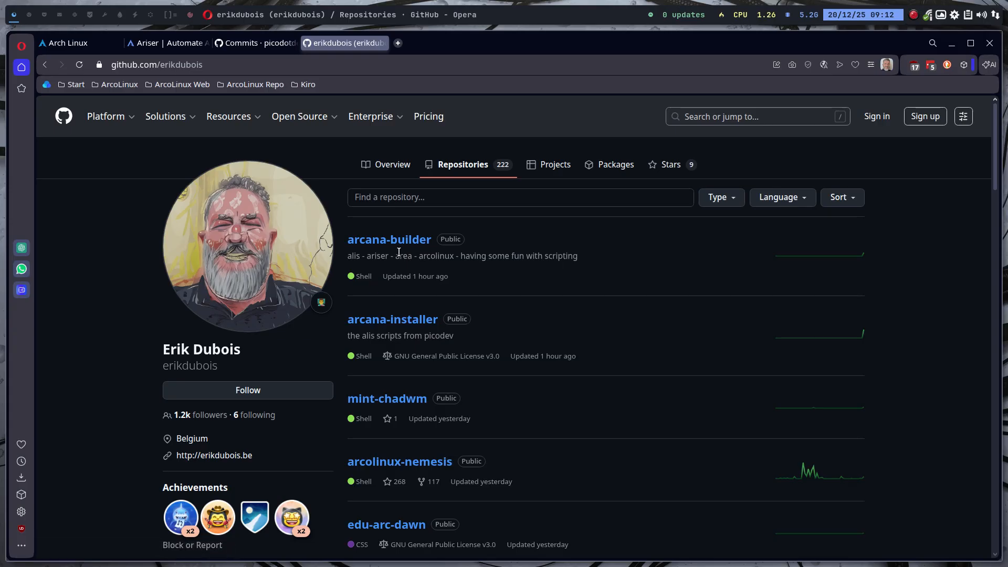
pyautogui.click(255, 43)
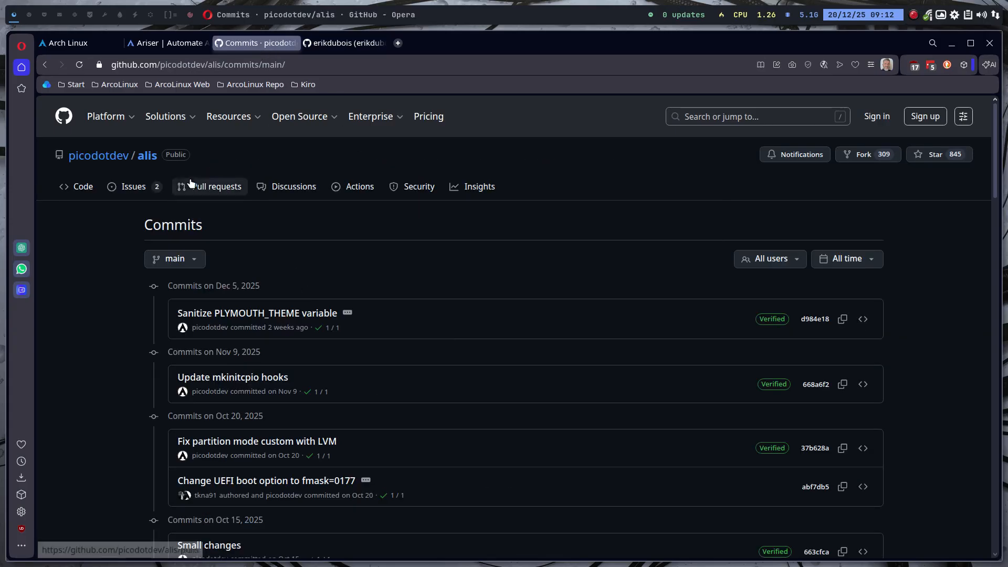
# Return to the alis Code overview and scroll through the file list down to the README
pyautogui.click(147, 155)
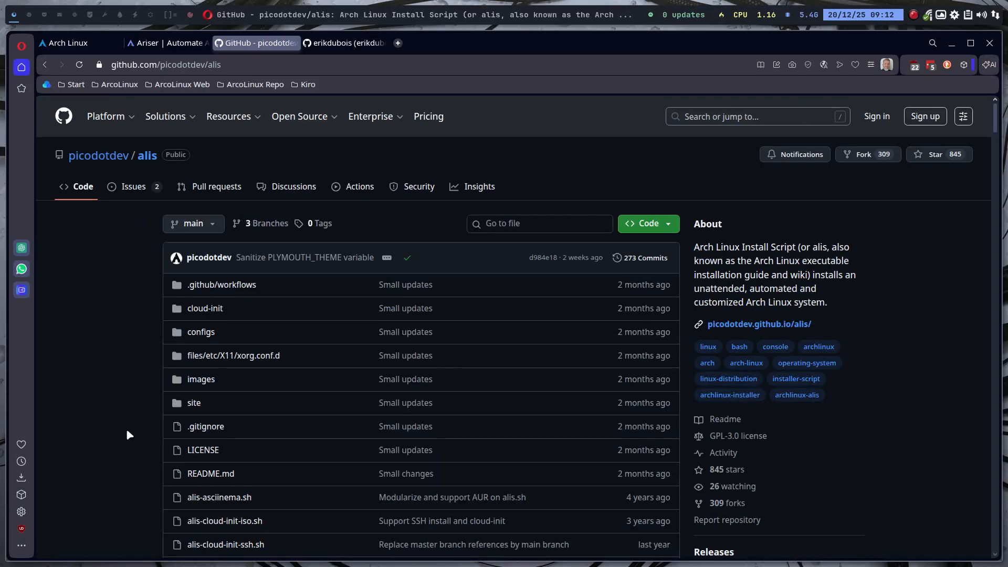
pyautogui.scroll(-3)
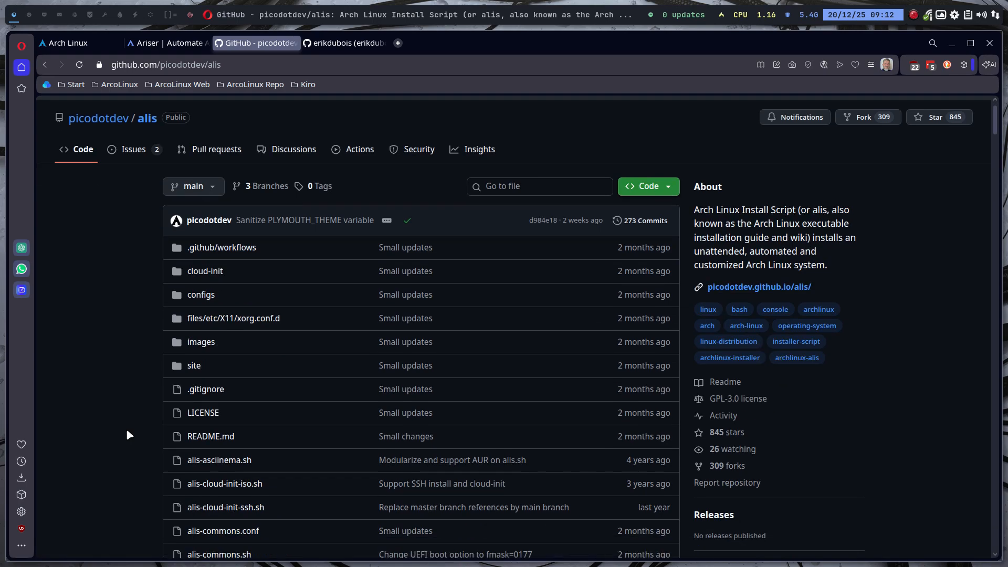
pyautogui.scroll(-3)
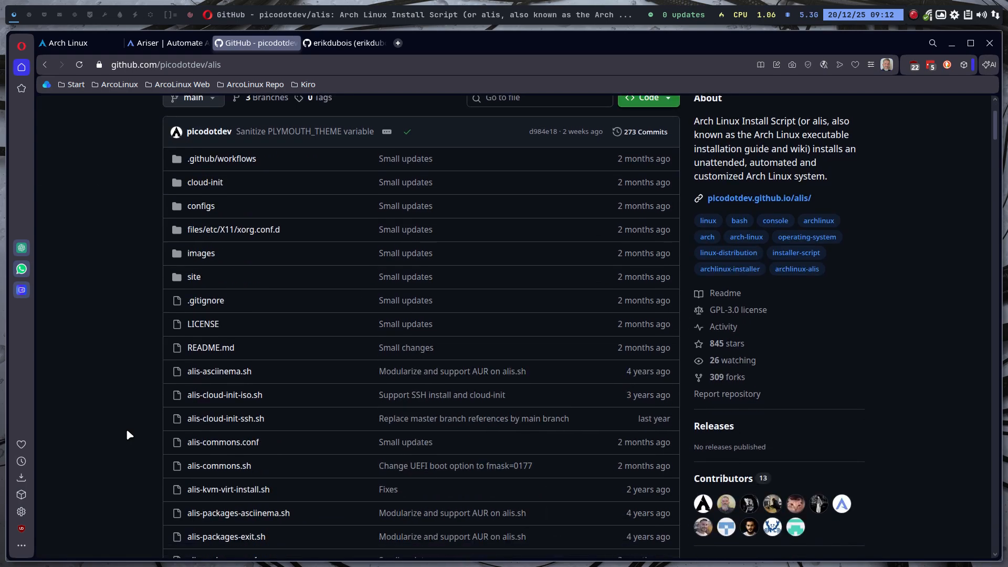
pyautogui.scroll(-3)
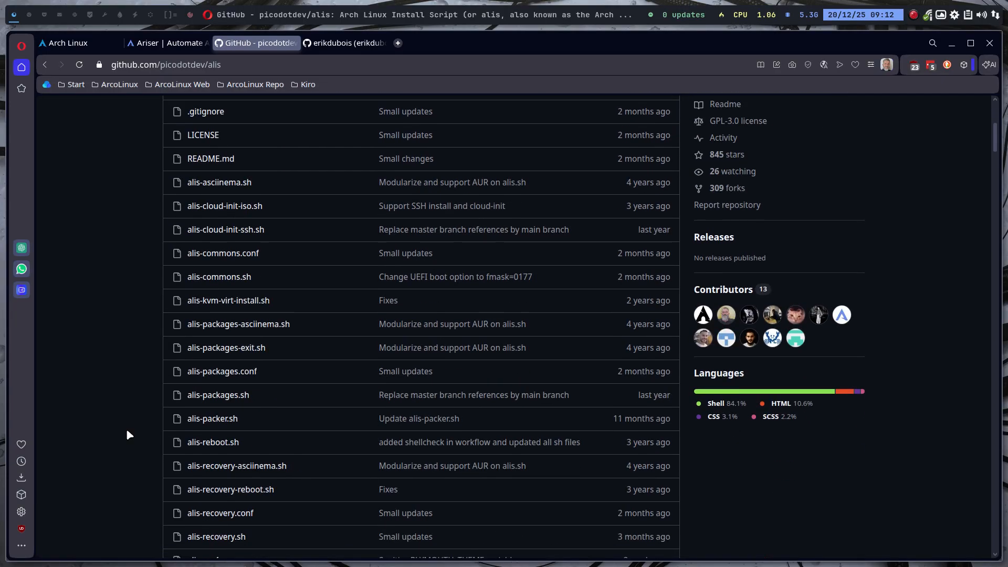
pyautogui.scroll(-3)
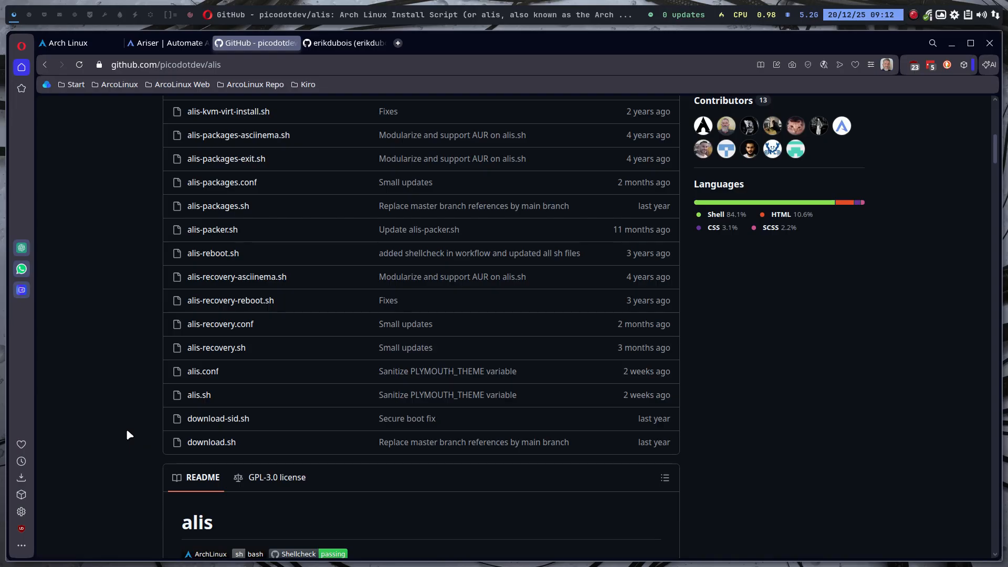
pyautogui.moveTo(128, 418)
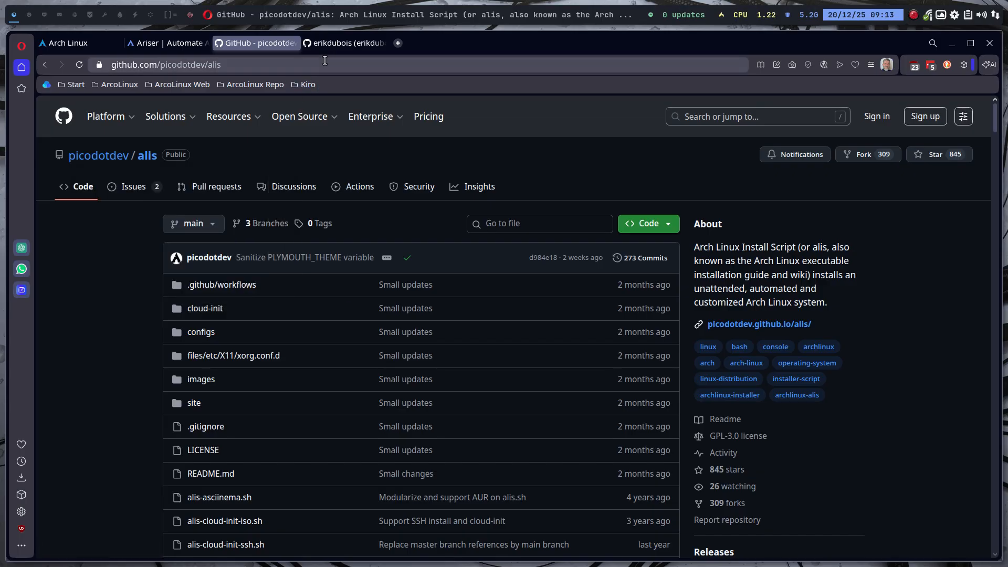
# From Erik Dubois's repository list, go to arcana-installer and scroll to its README
pyautogui.click(345, 43)
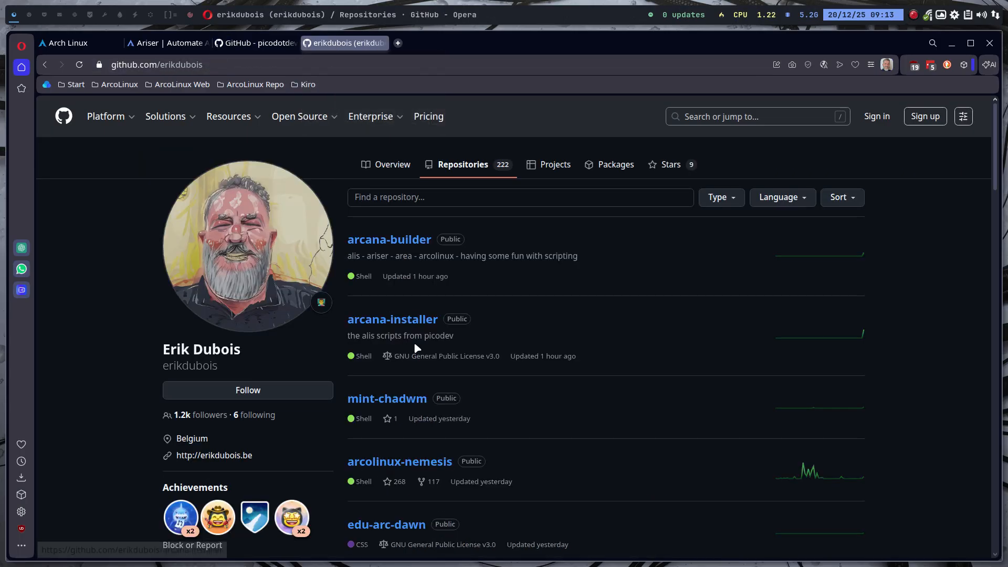
pyautogui.moveTo(392, 319)
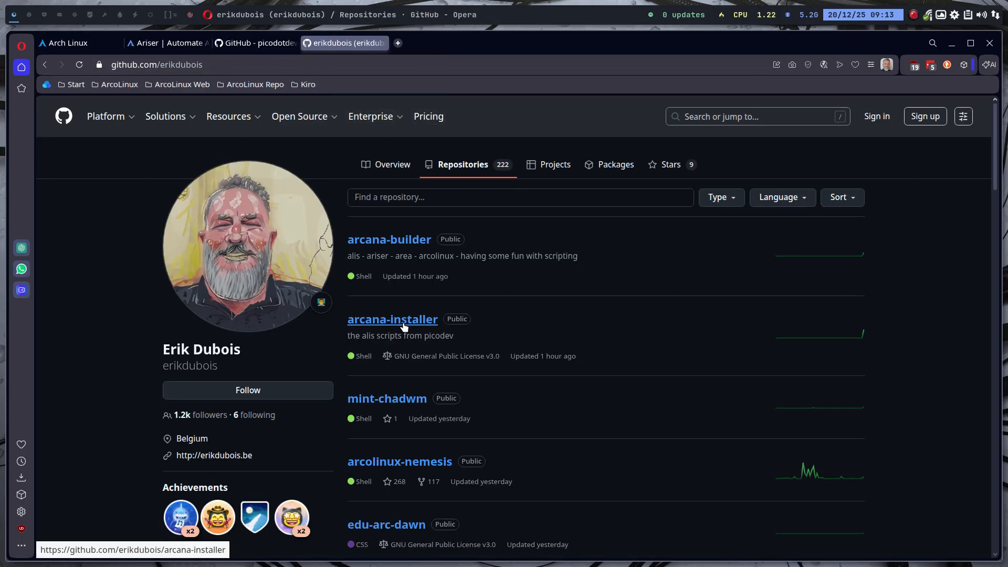
pyautogui.click(392, 319)
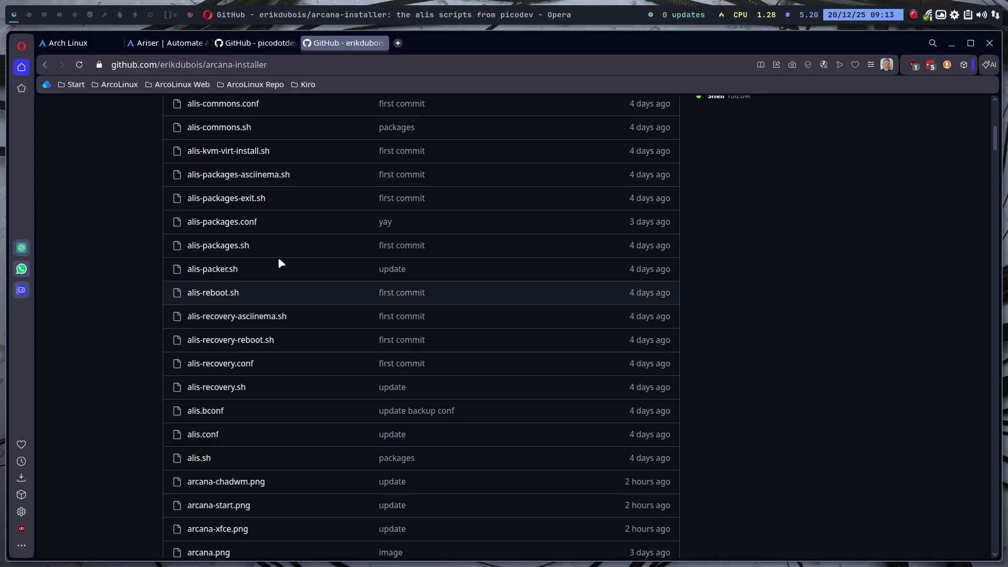
pyautogui.scroll(-3)
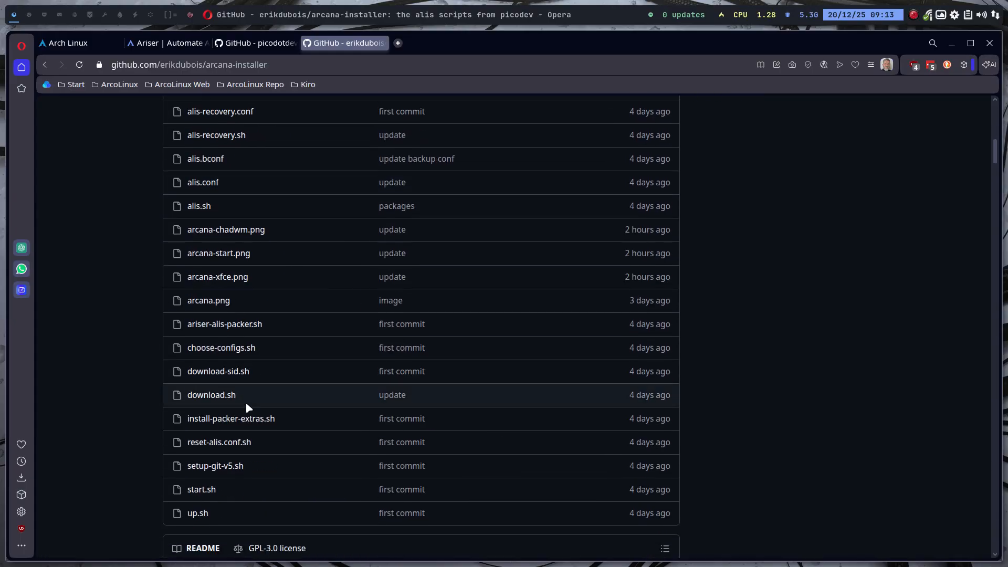
pyautogui.scroll(-3)
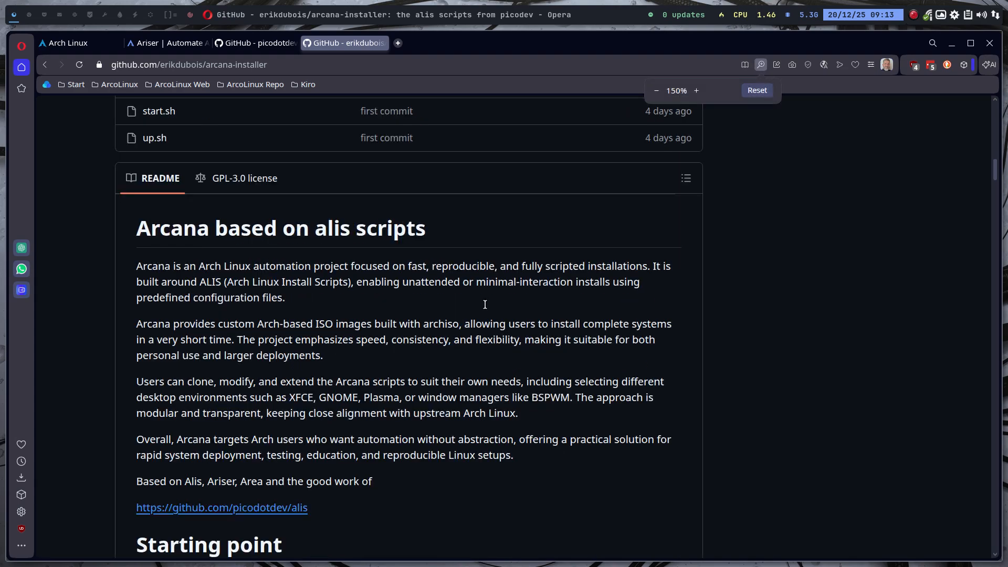
pyautogui.scroll(-3)
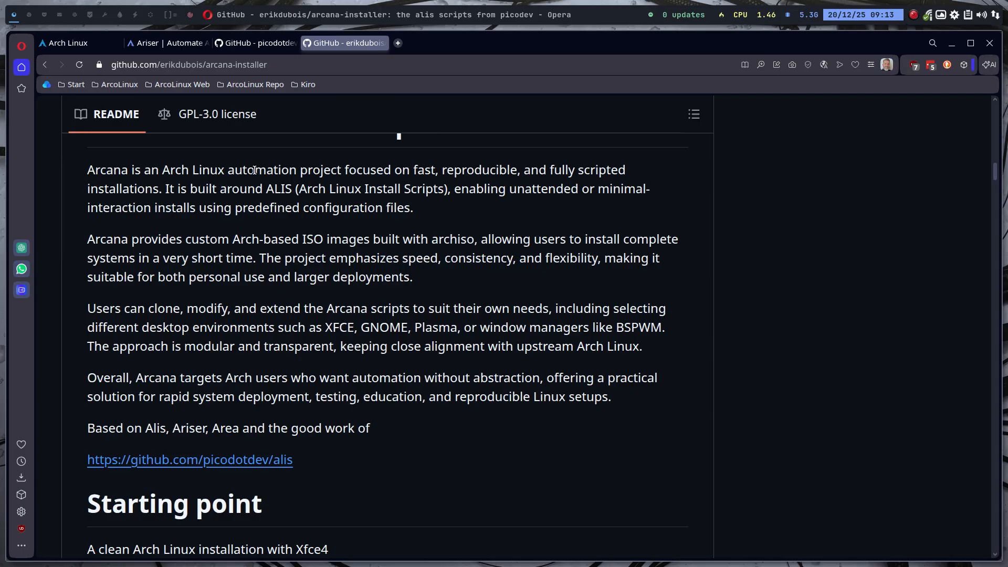
pyautogui.moveTo(320, 172)
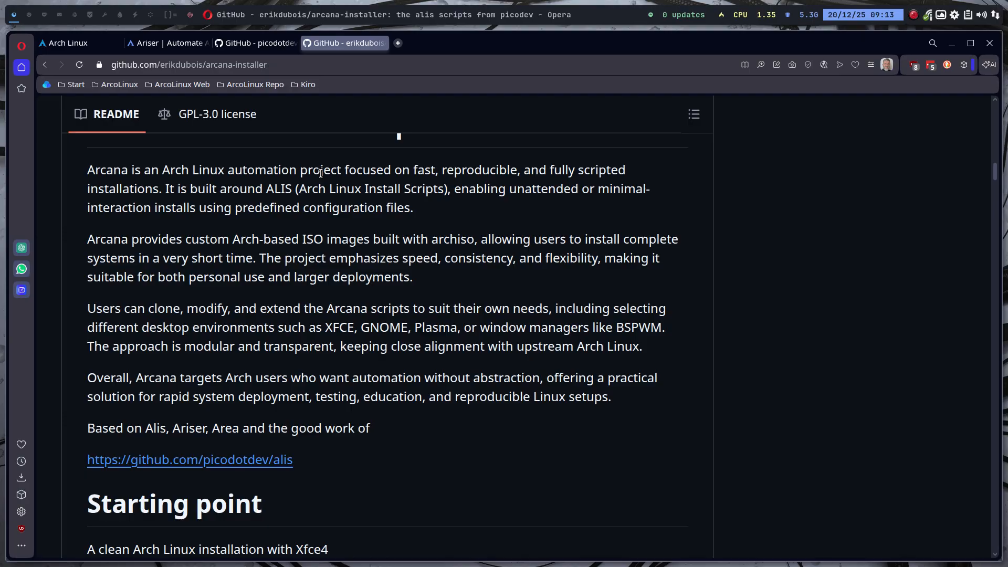
pyautogui.moveTo(508, 175)
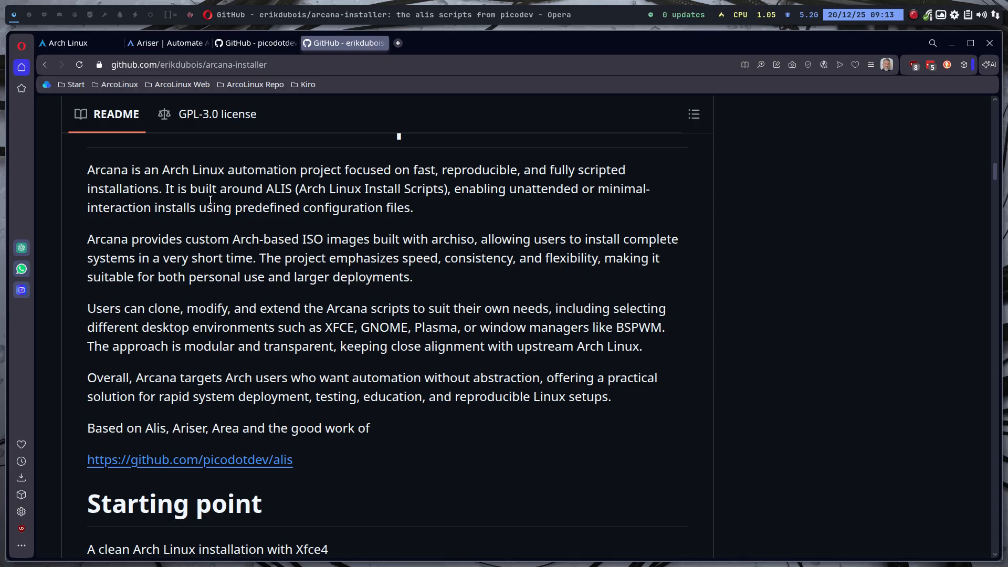
pyautogui.moveTo(218, 196)
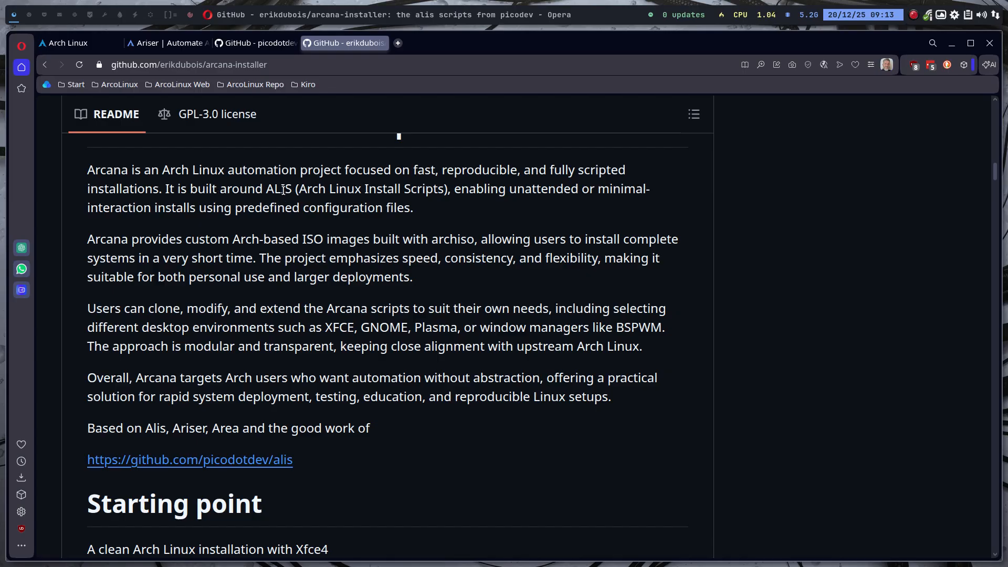
pyautogui.moveTo(516, 187)
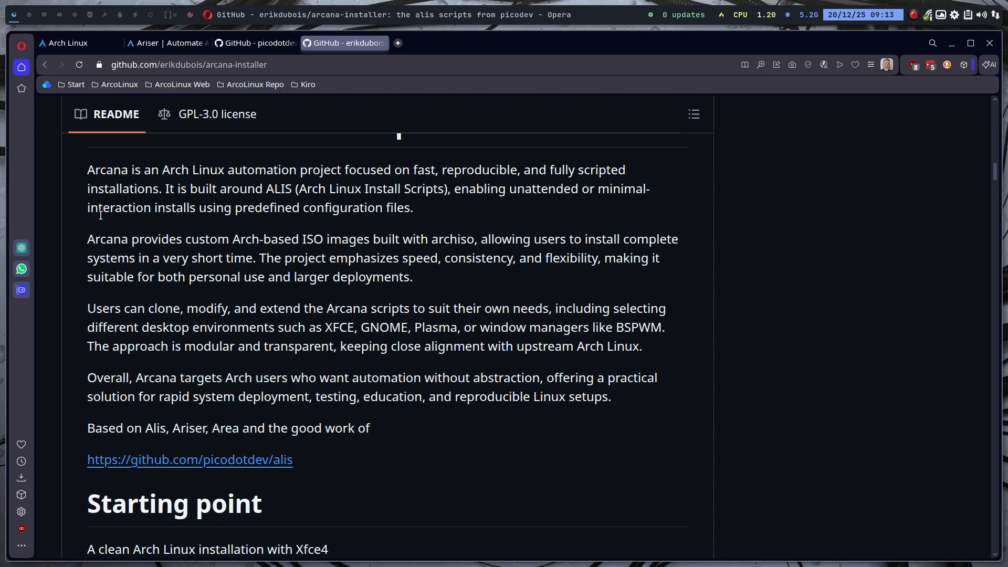
pyautogui.moveTo(180, 257)
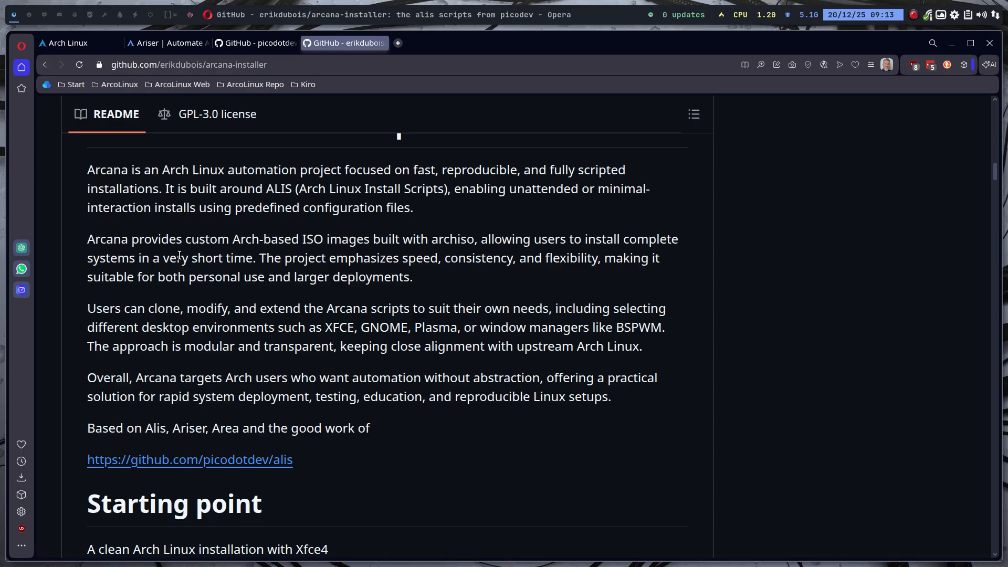
pyautogui.moveTo(268, 269)
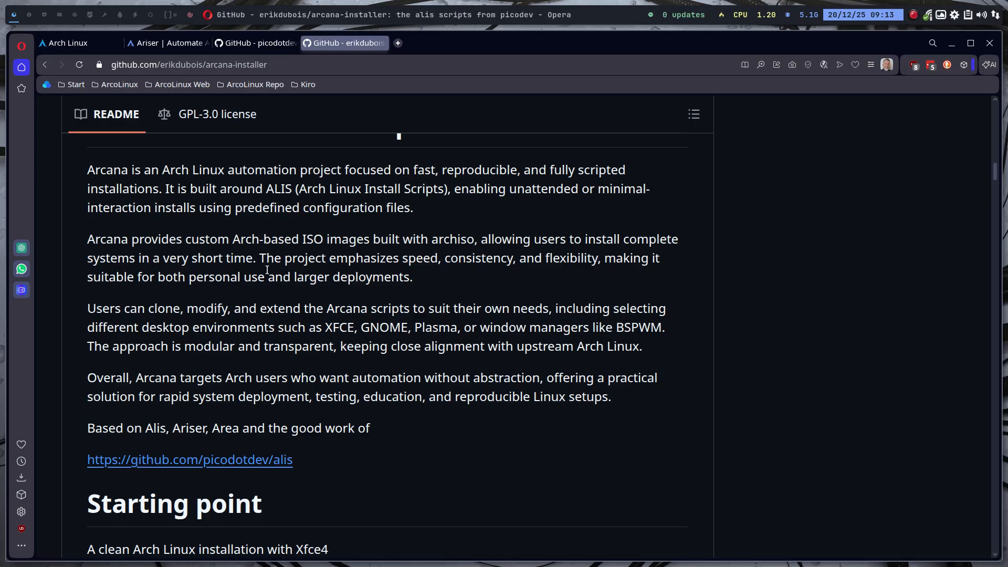
pyautogui.scroll(-3)
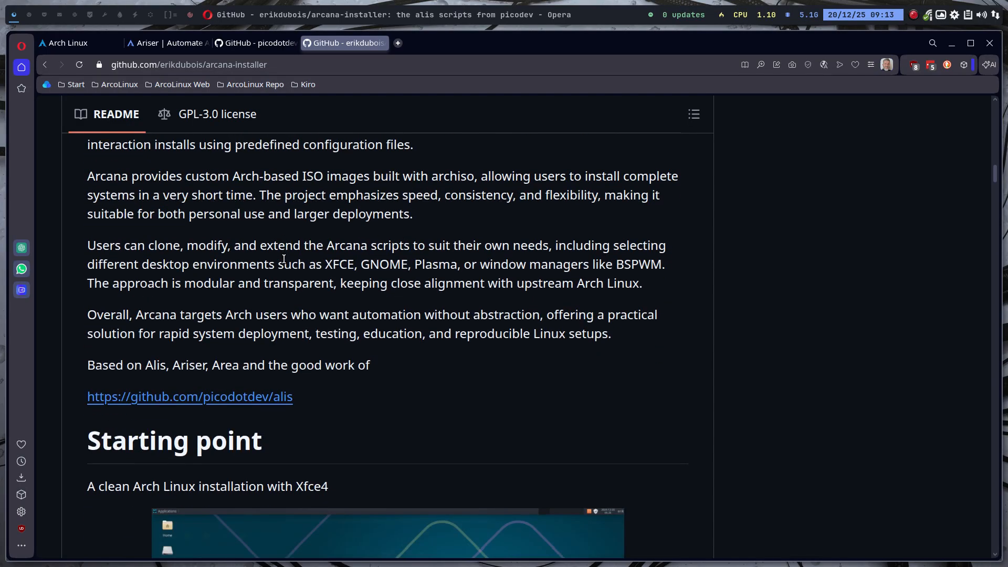
pyautogui.moveTo(229, 264)
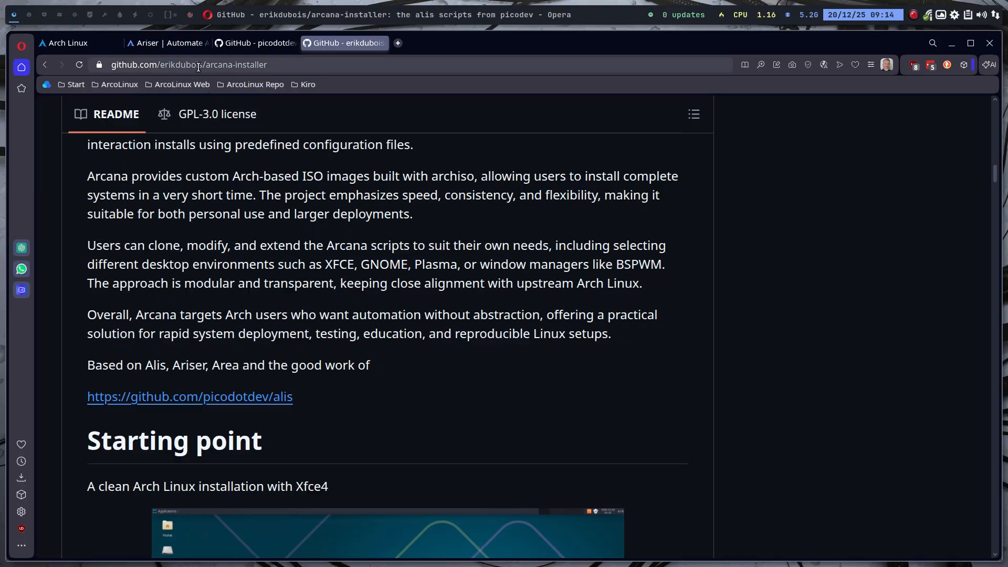
# From the Ariser site's Github page, open the ALIS repository in a new tab, then return to the arcana-installer README
pyautogui.click(167, 43)
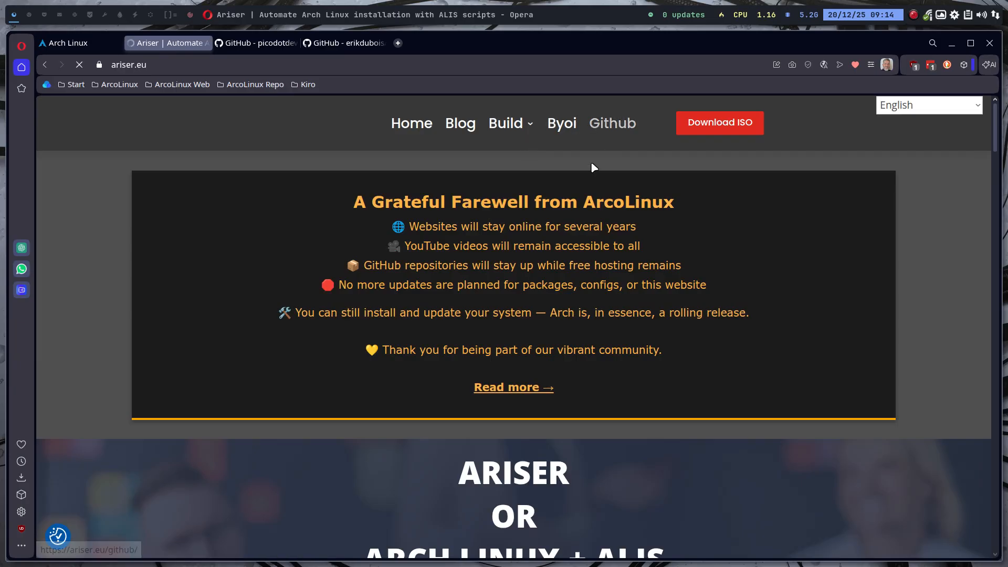
pyautogui.click(611, 123)
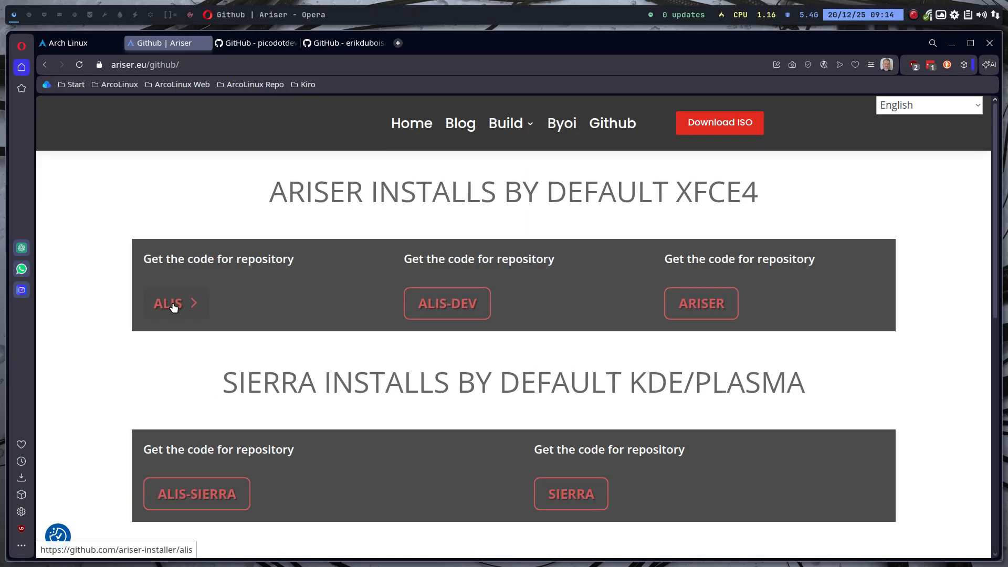
pyautogui.click(168, 303)
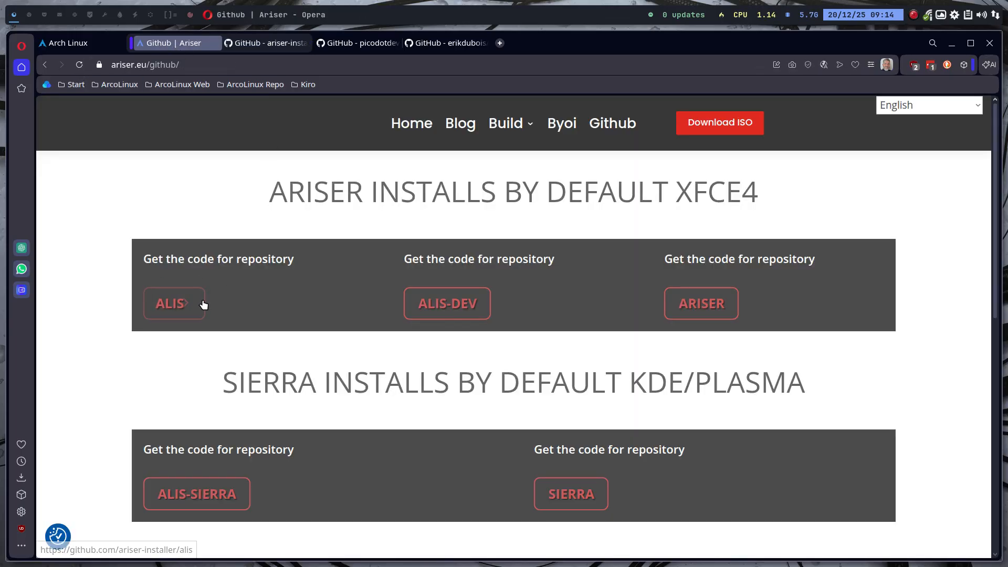
pyautogui.moveTo(200, 498)
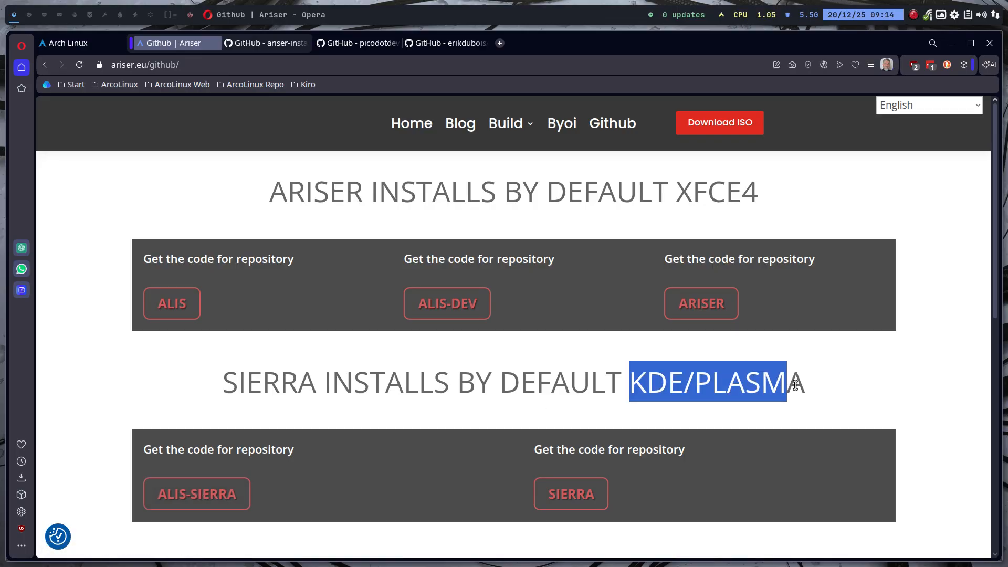
pyautogui.scroll(-3)
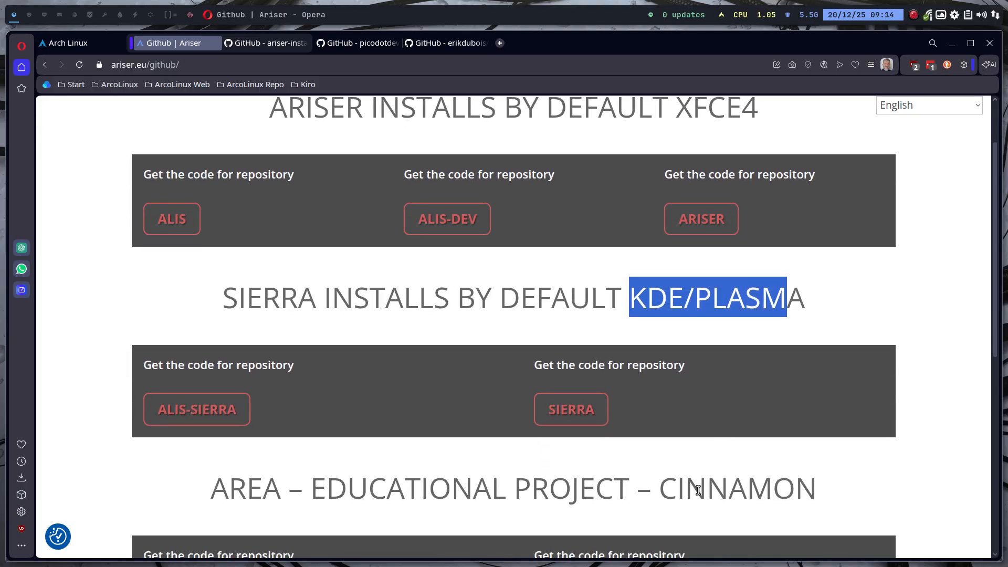
pyautogui.scroll(-3)
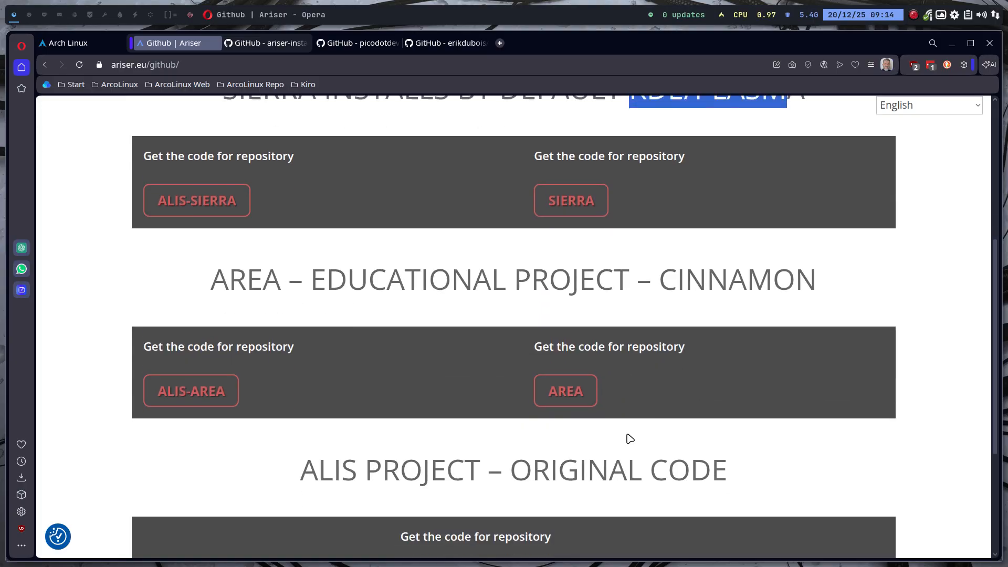
pyautogui.scroll(-3)
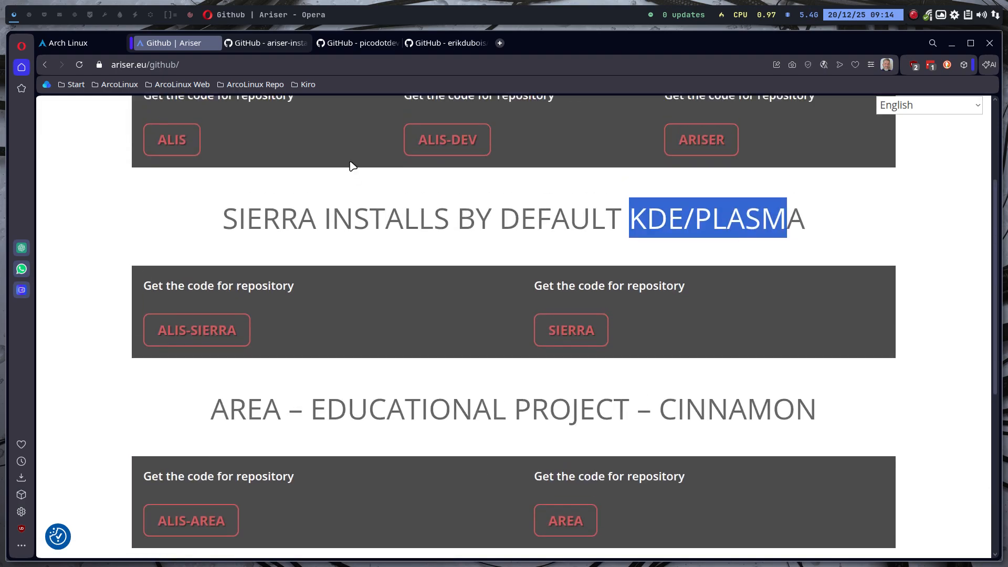
pyautogui.click(265, 42)
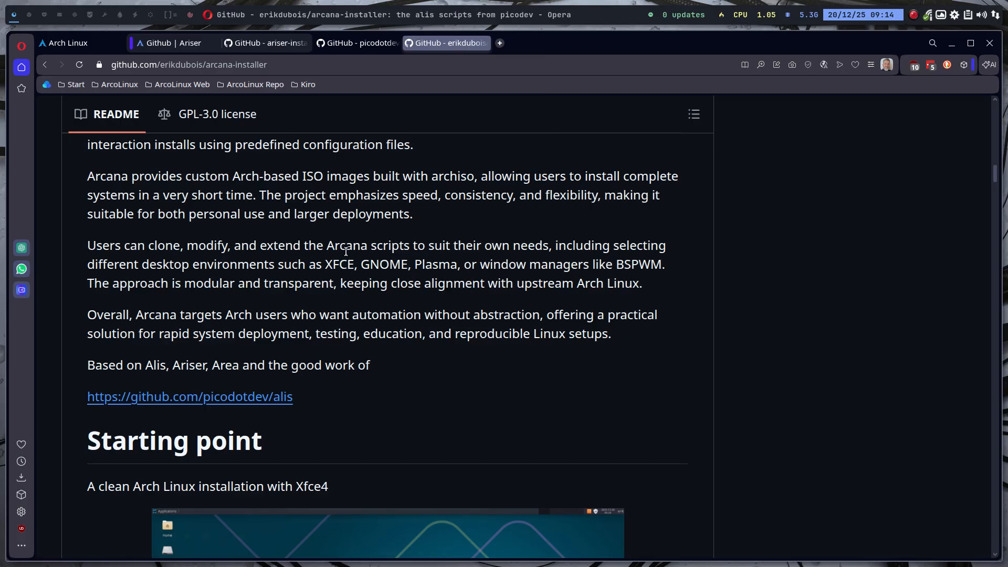
pyautogui.moveTo(545, 249)
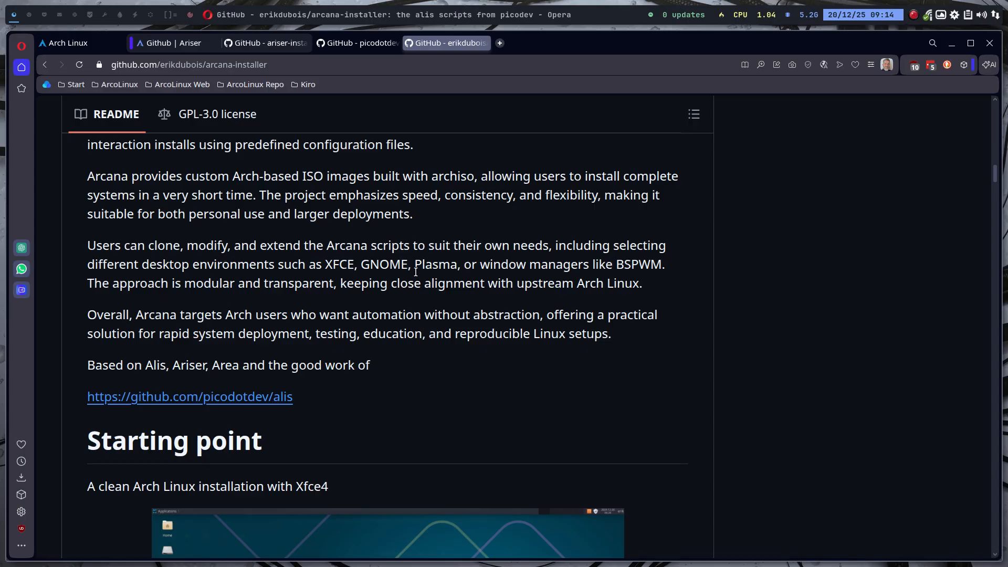
pyautogui.moveTo(324, 264); pyautogui.dragTo(450, 264)
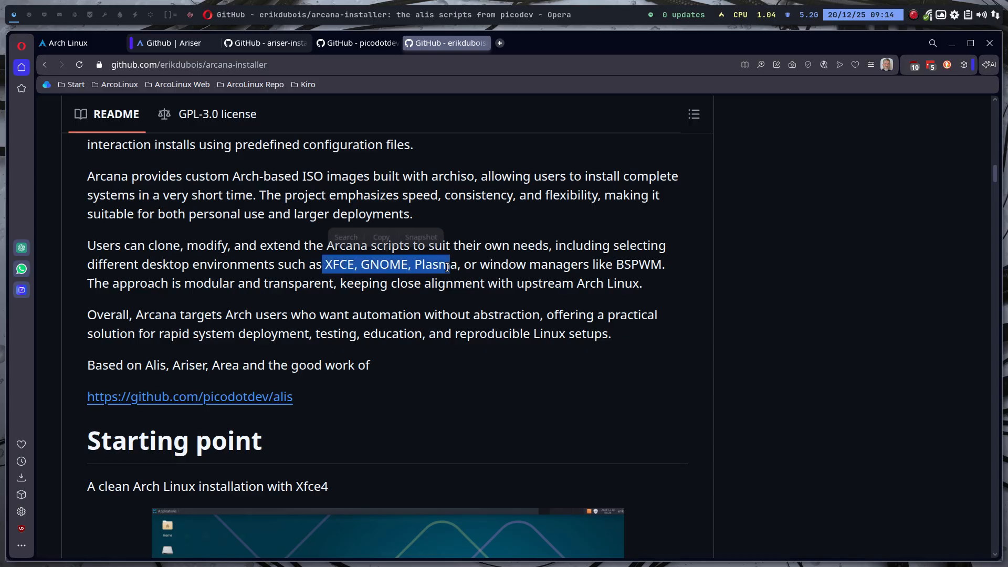
pyautogui.click(287, 347)
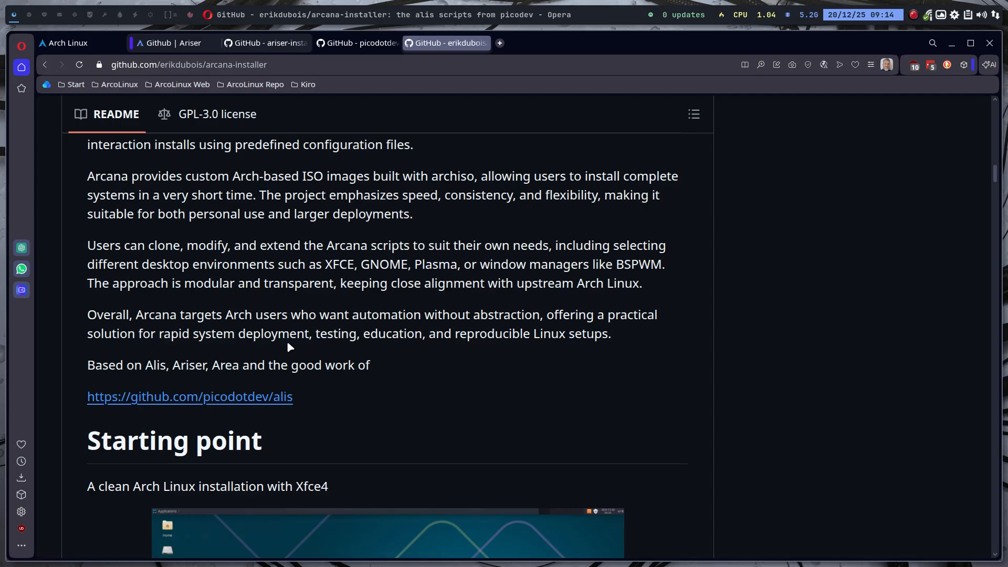
pyautogui.moveTo(275, 319)
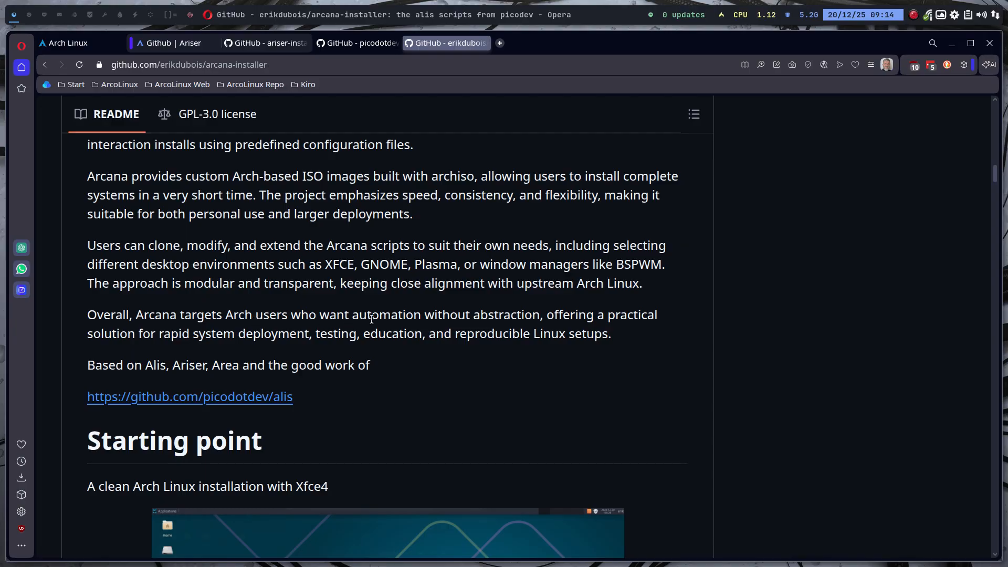
pyautogui.moveTo(370, 315)
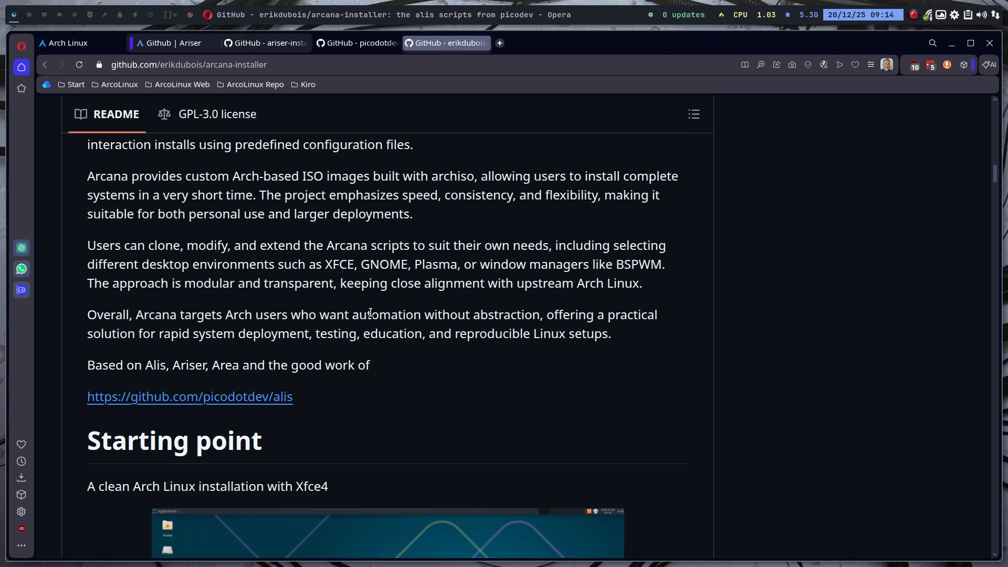
pyautogui.scroll(-3)
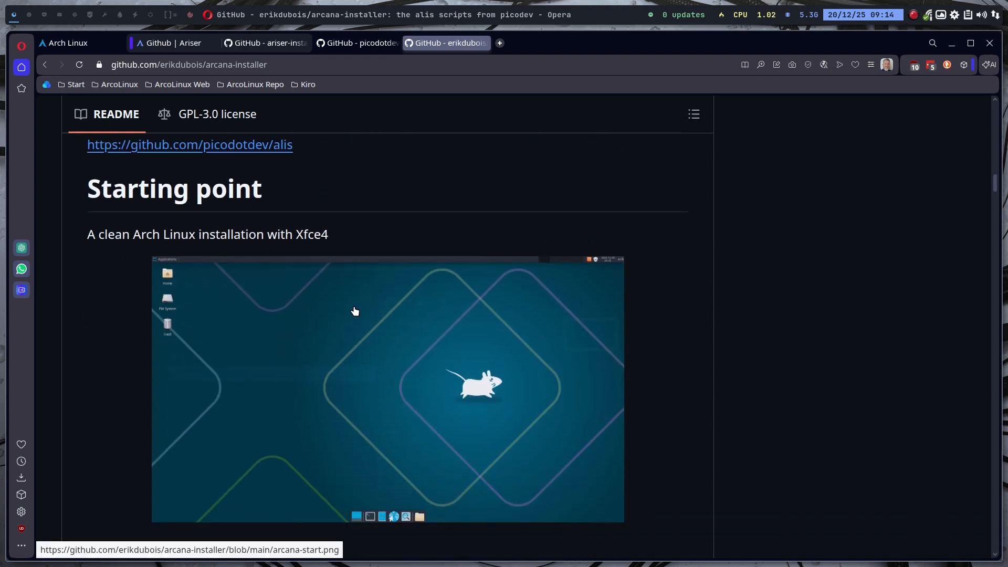
pyautogui.scroll(-3)
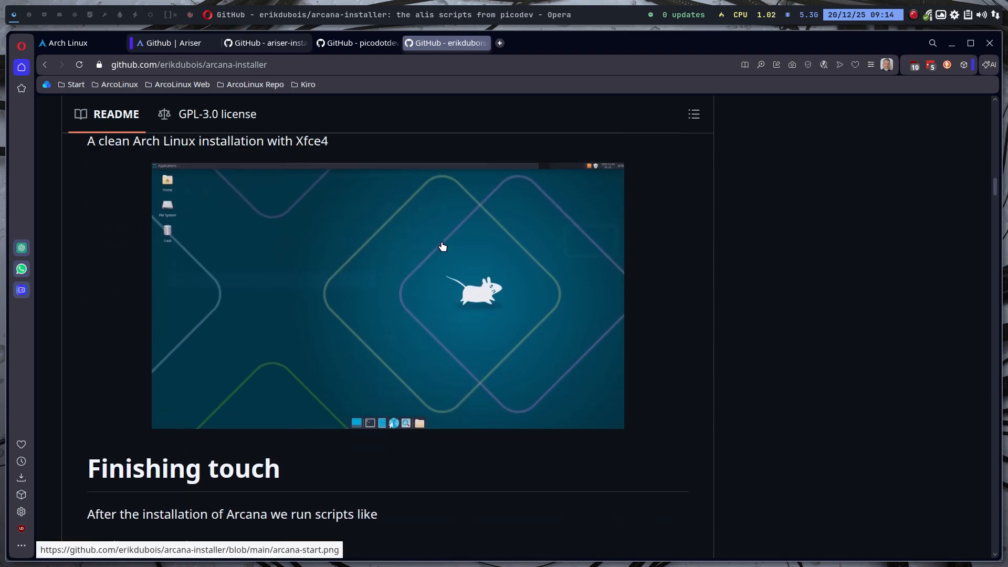
pyautogui.scroll(-3)
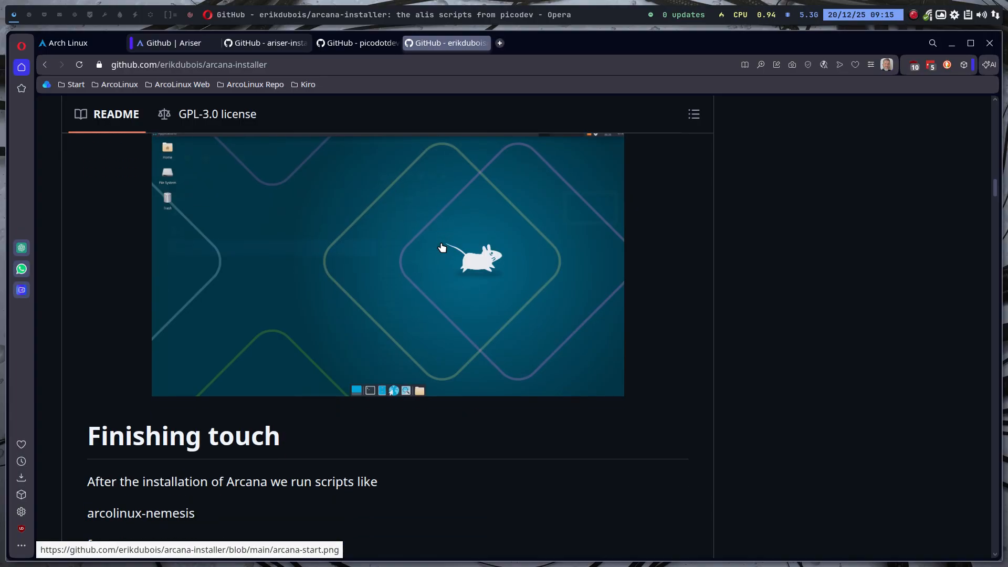
pyautogui.scroll(-3)
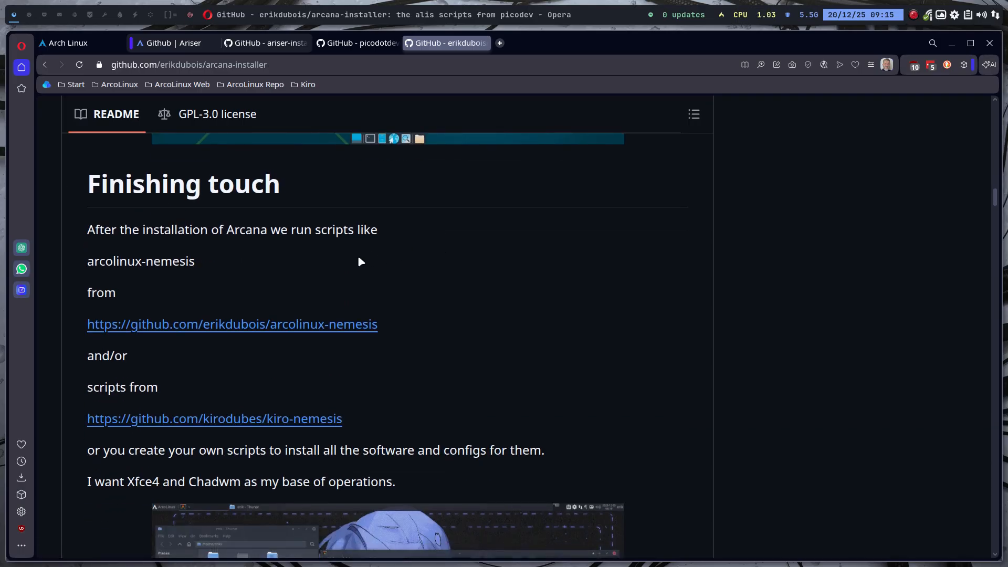
pyautogui.moveTo(332, 328)
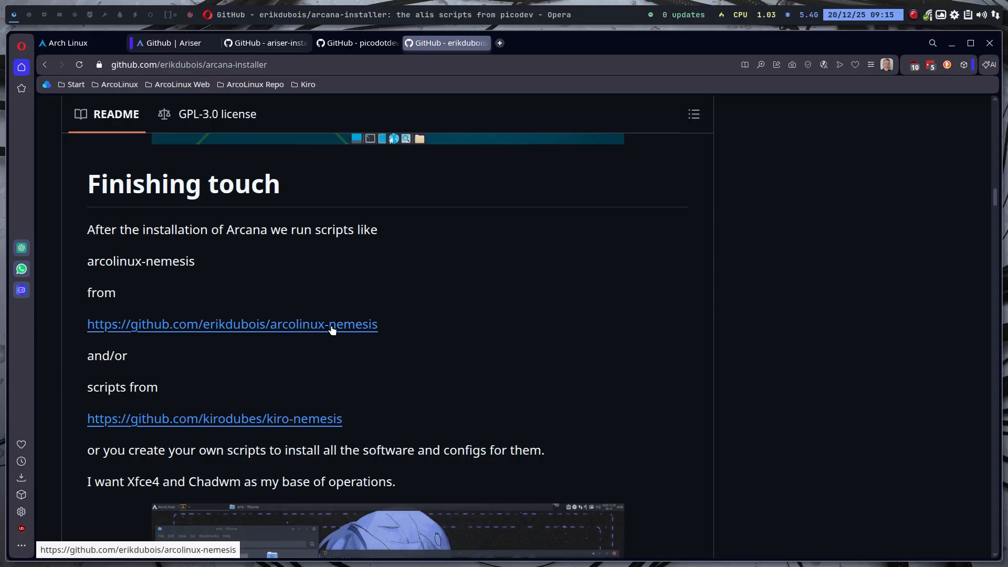
pyautogui.moveTo(250, 327)
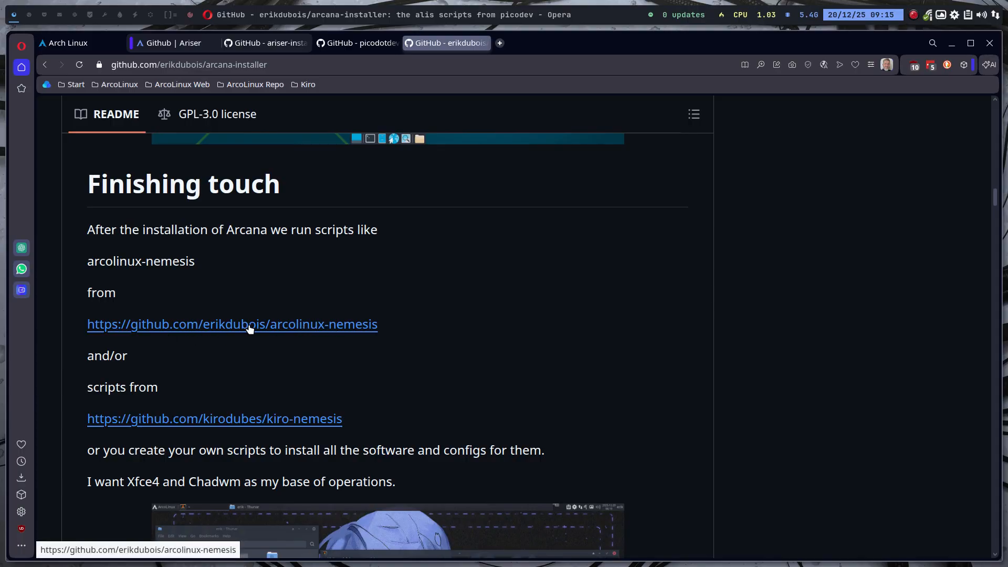
pyautogui.scroll(-3)
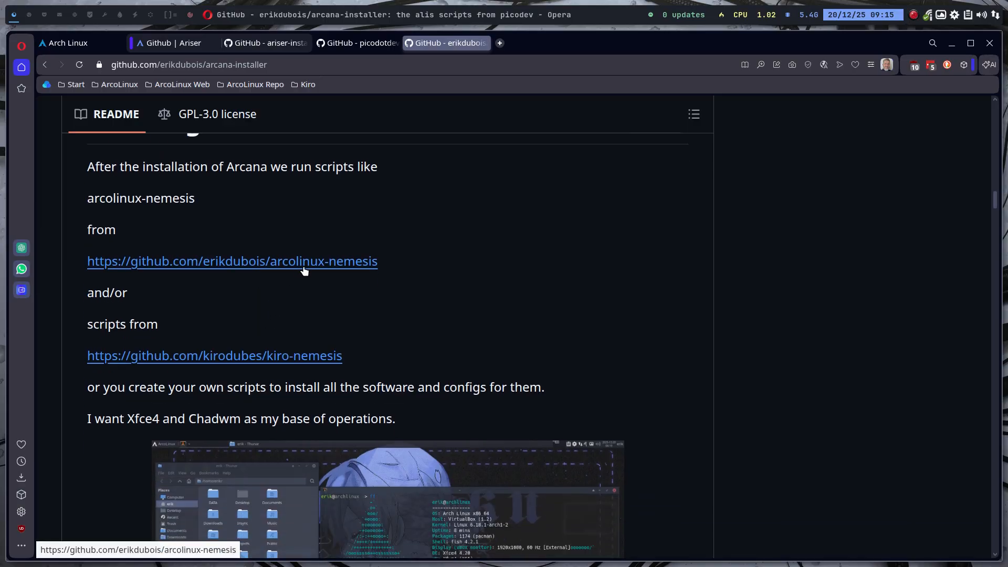
pyautogui.moveTo(279, 359)
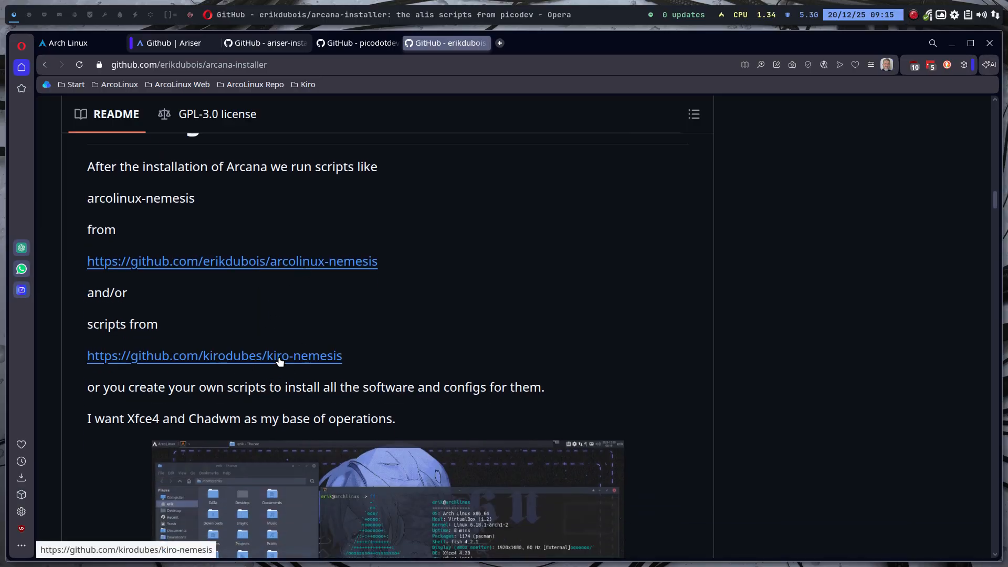
pyautogui.moveTo(286, 369)
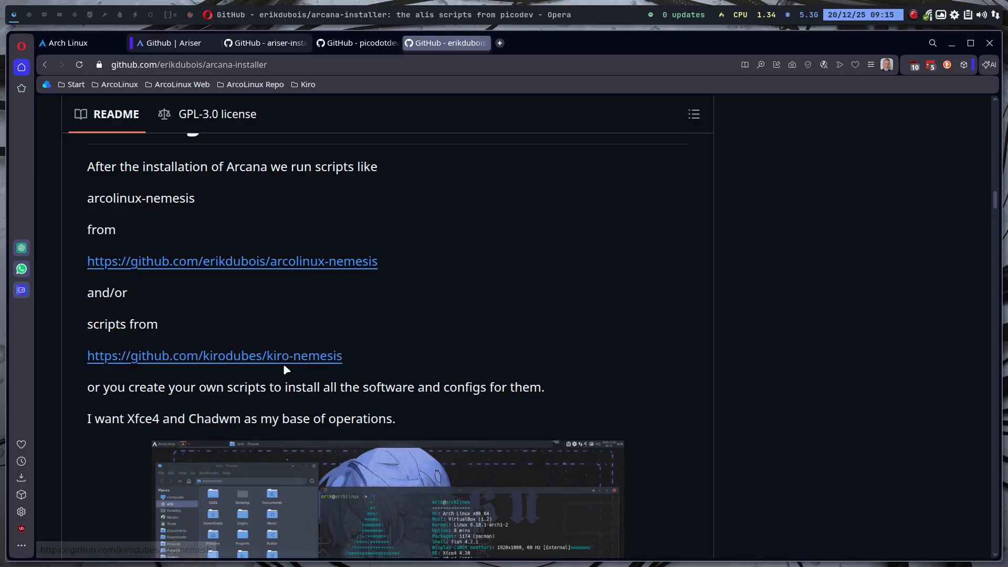
pyautogui.moveTo(288, 365)
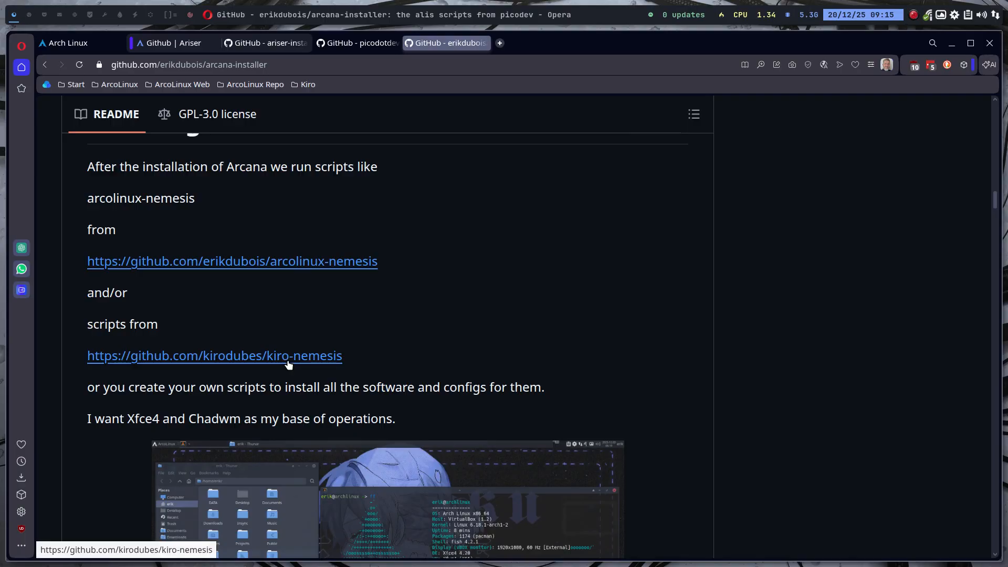
pyautogui.scroll(-3)
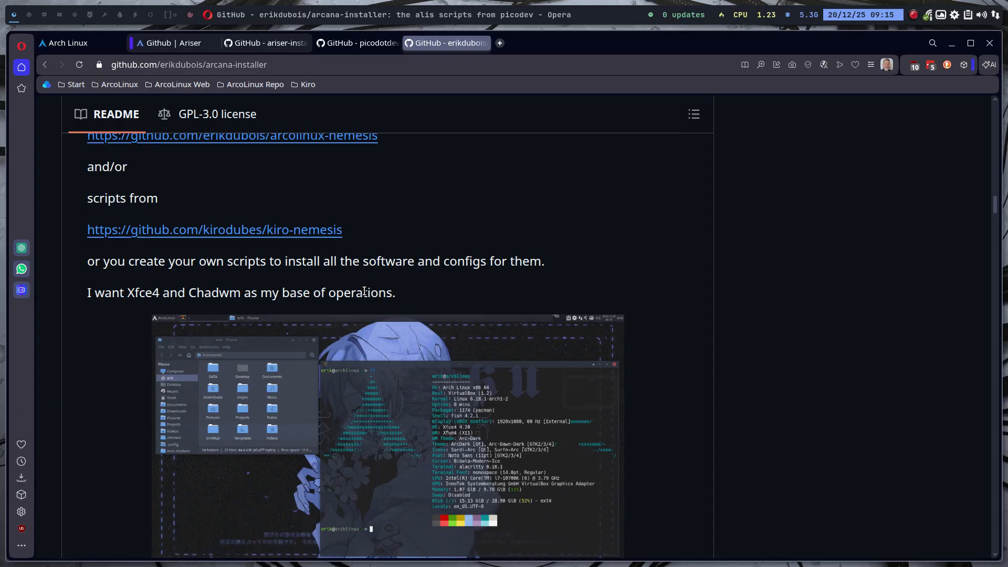
pyautogui.scroll(-3)
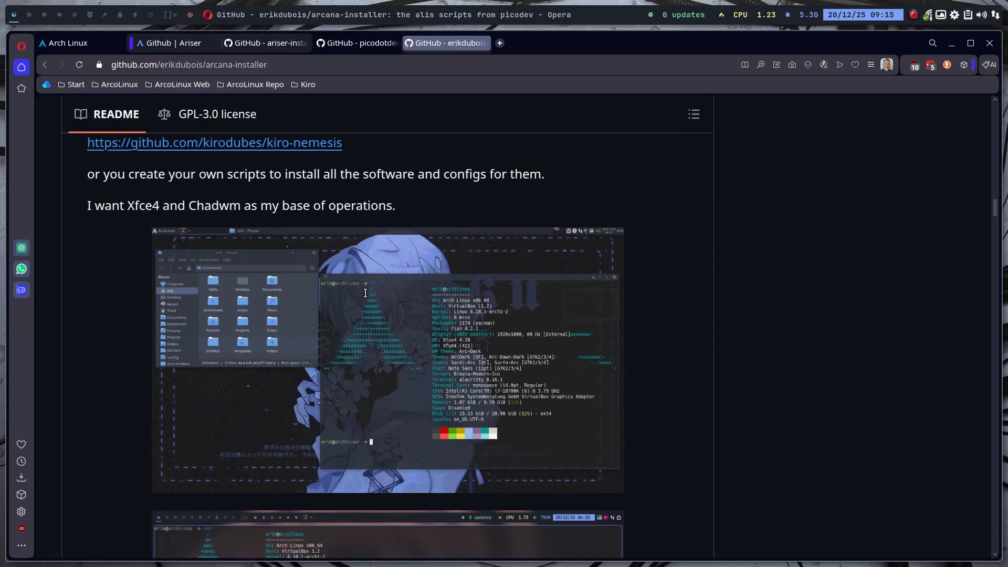
pyautogui.scroll(-3)
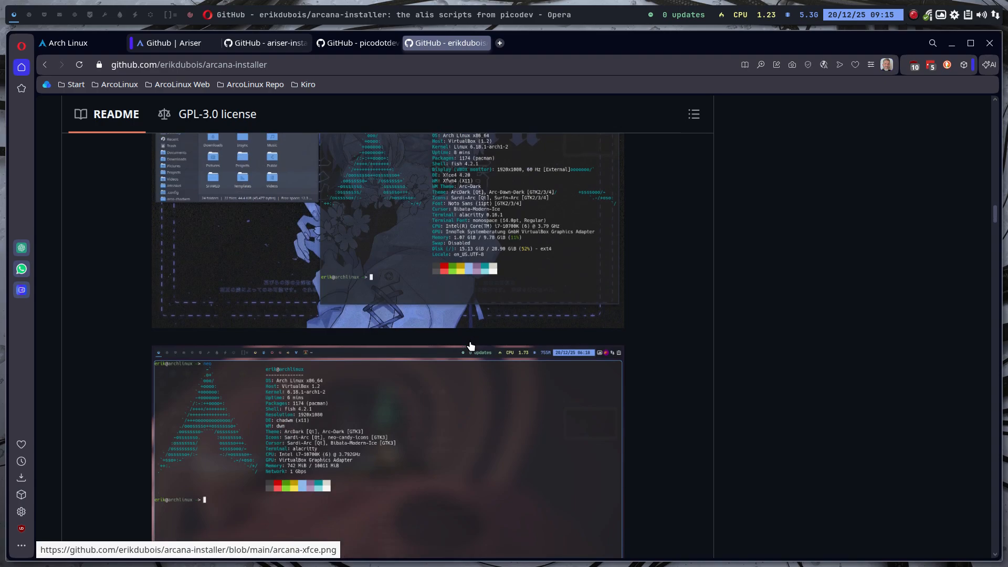
pyautogui.scroll(-3)
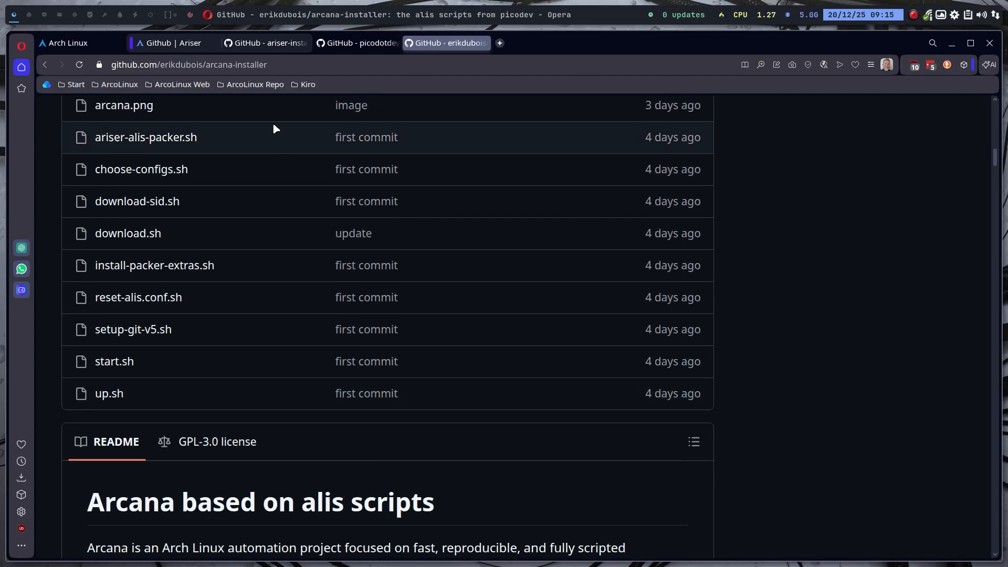
pyautogui.click(165, 43)
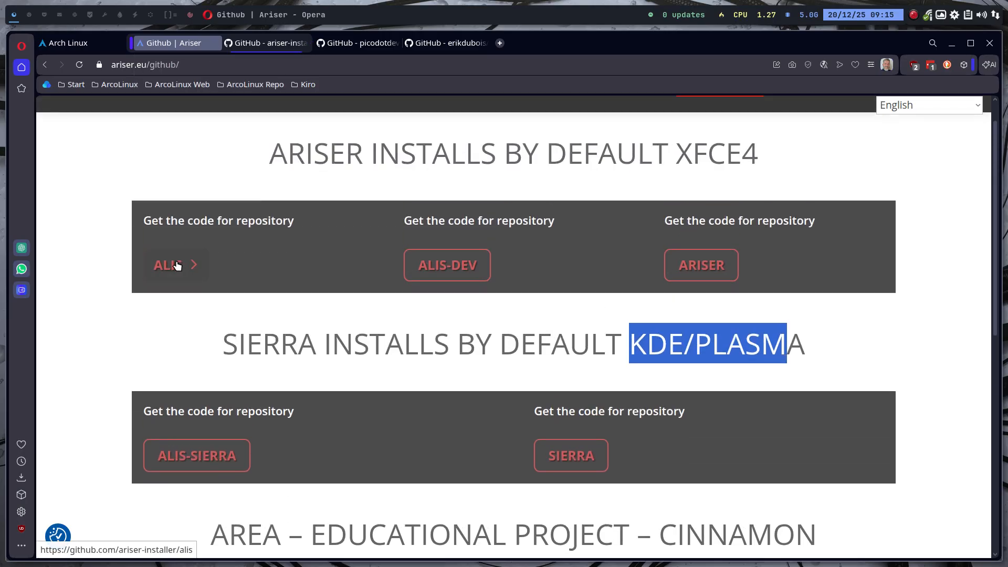
pyautogui.moveTo(408, 128)
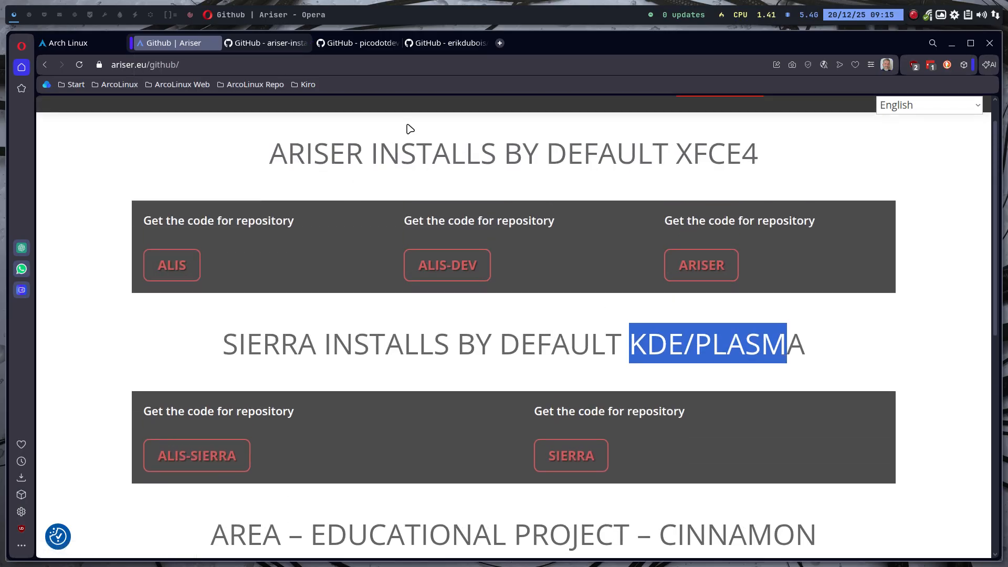
pyautogui.click(444, 42)
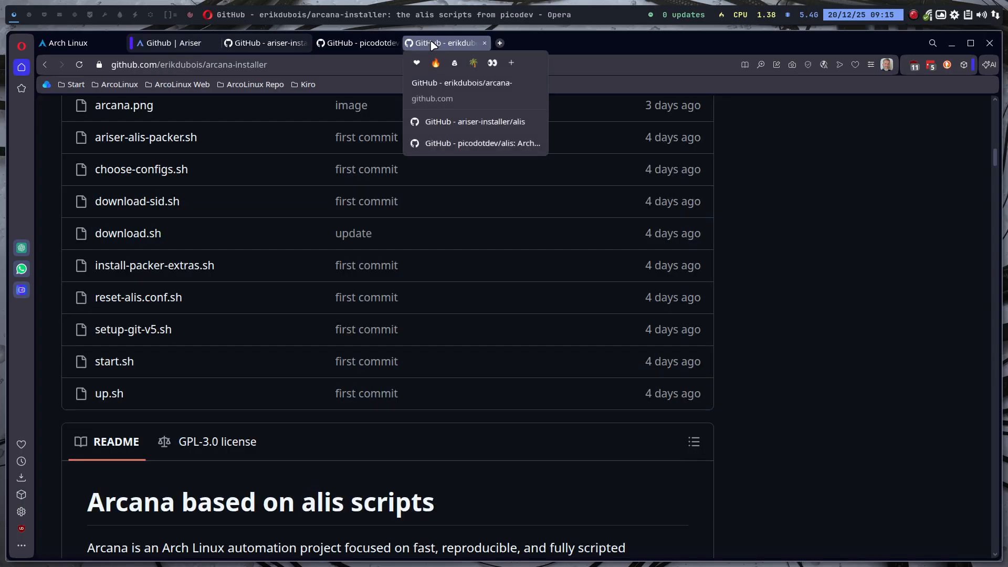
pyautogui.click(358, 42)
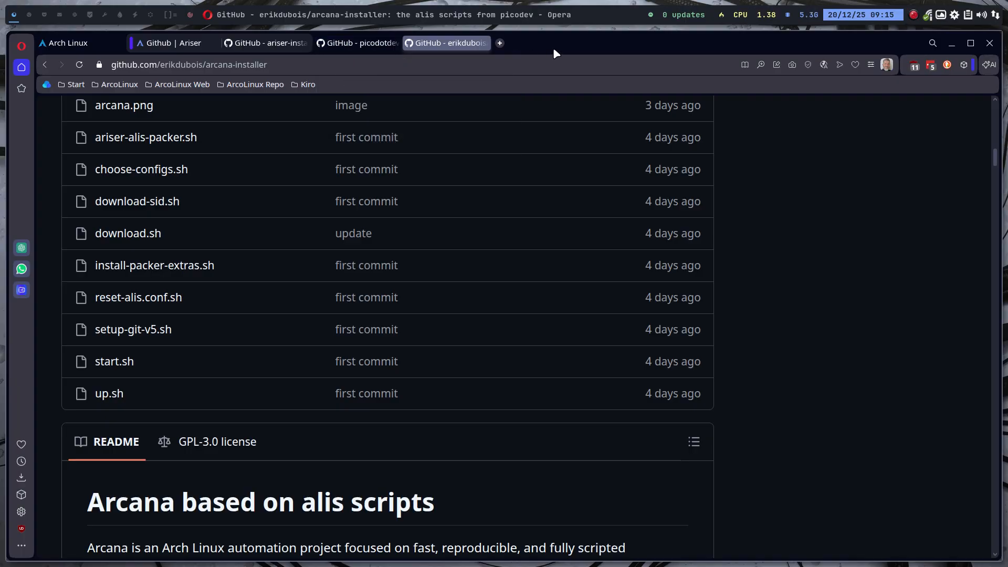
pyautogui.moveTo(758, 65)
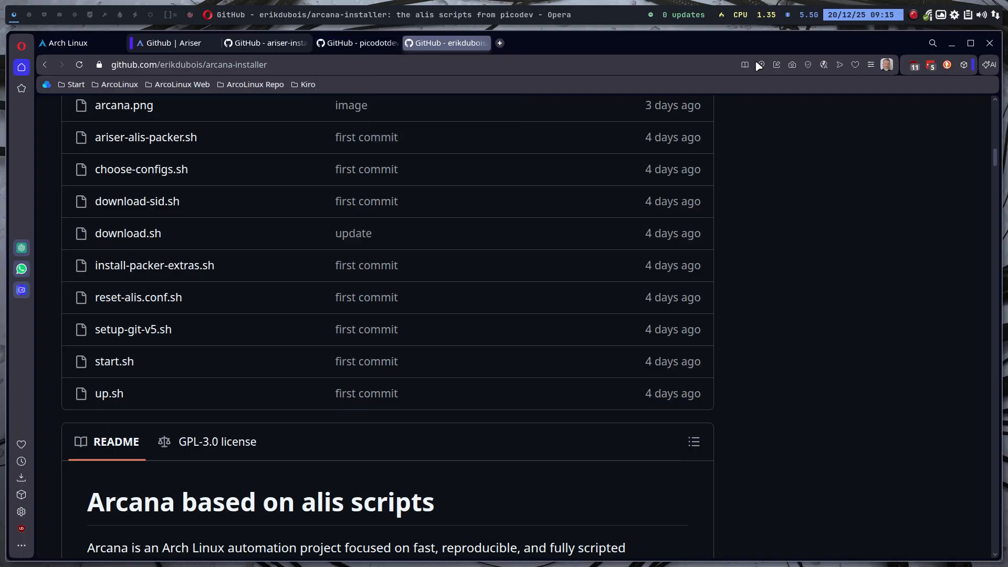